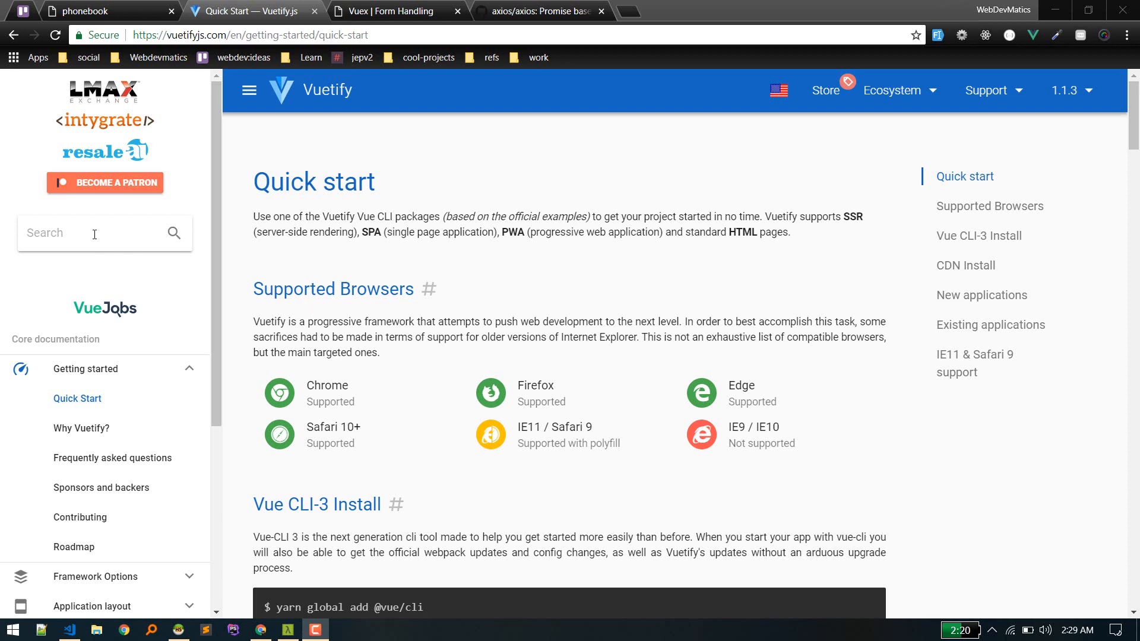
Search the Vuetify docs for 'loader' and jump to the Dialog › Loader example
{"action": "type", "text": "la"}
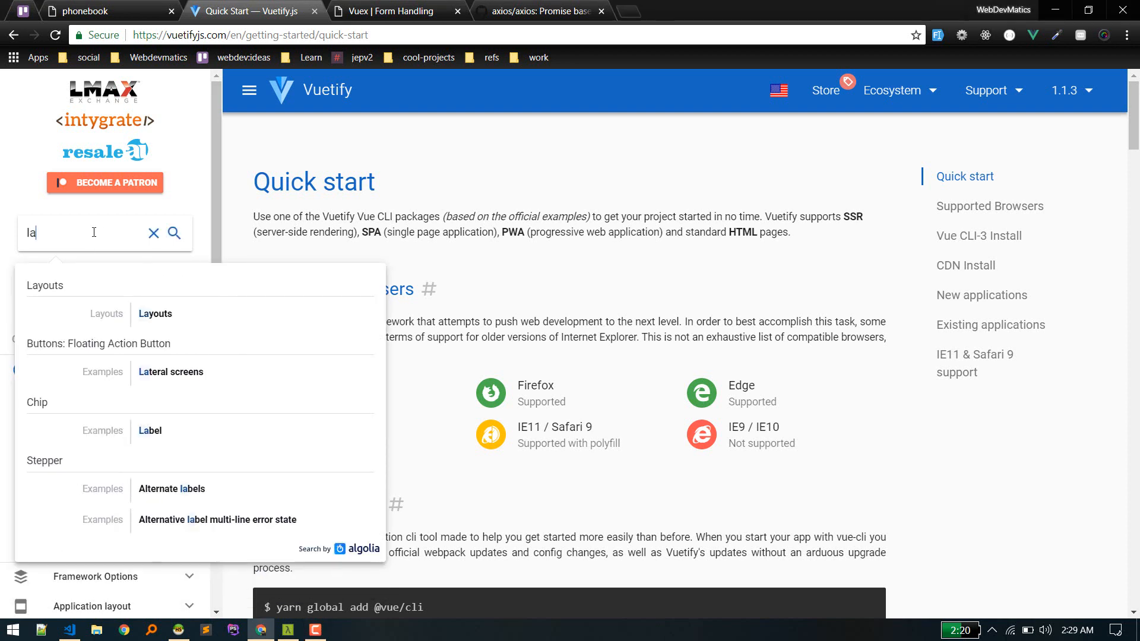
{"action": "type", "text": "loade"}
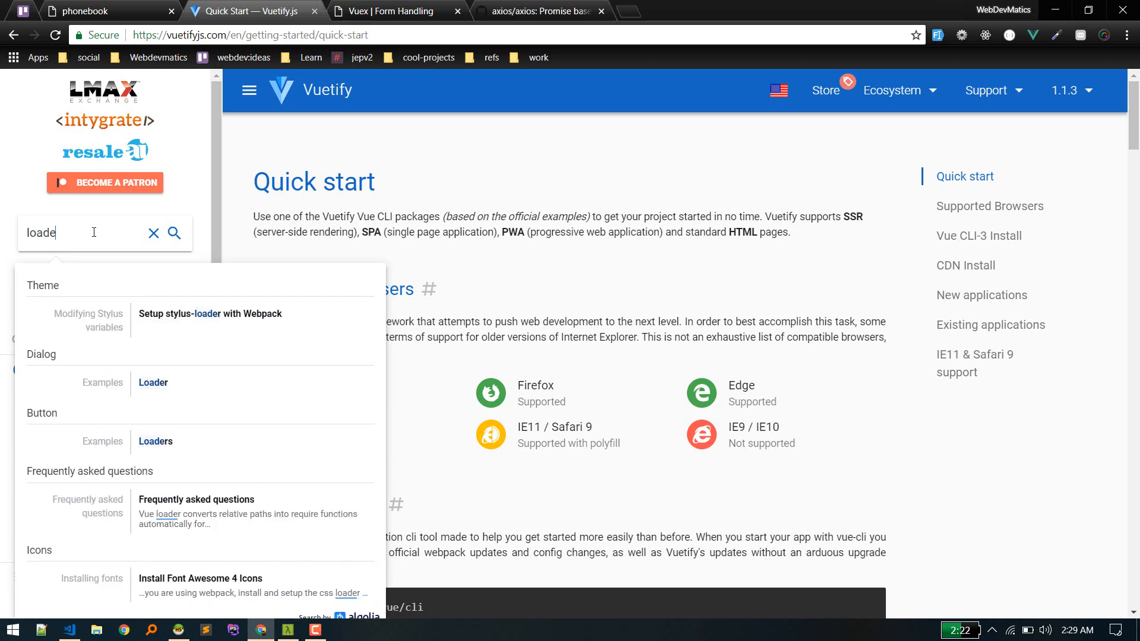
{"action": "left_click", "coordinate": [153, 383]}
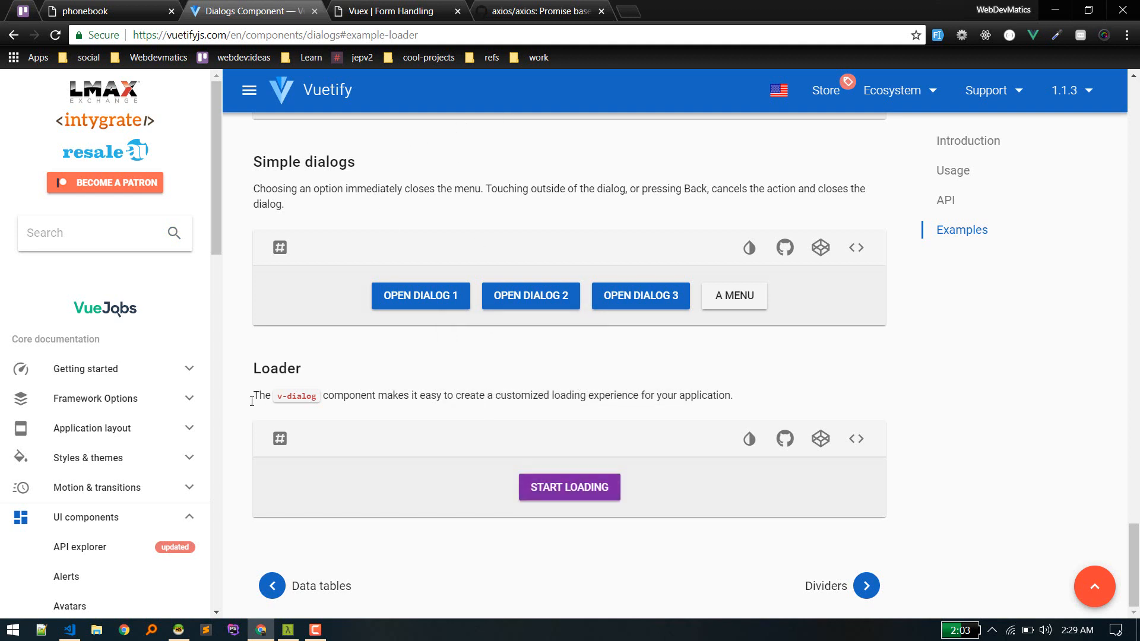
Reload the phonebook app and log out, watching the 'Please stand by' loader before the login form
{"action": "left_click", "coordinate": [109, 11]}
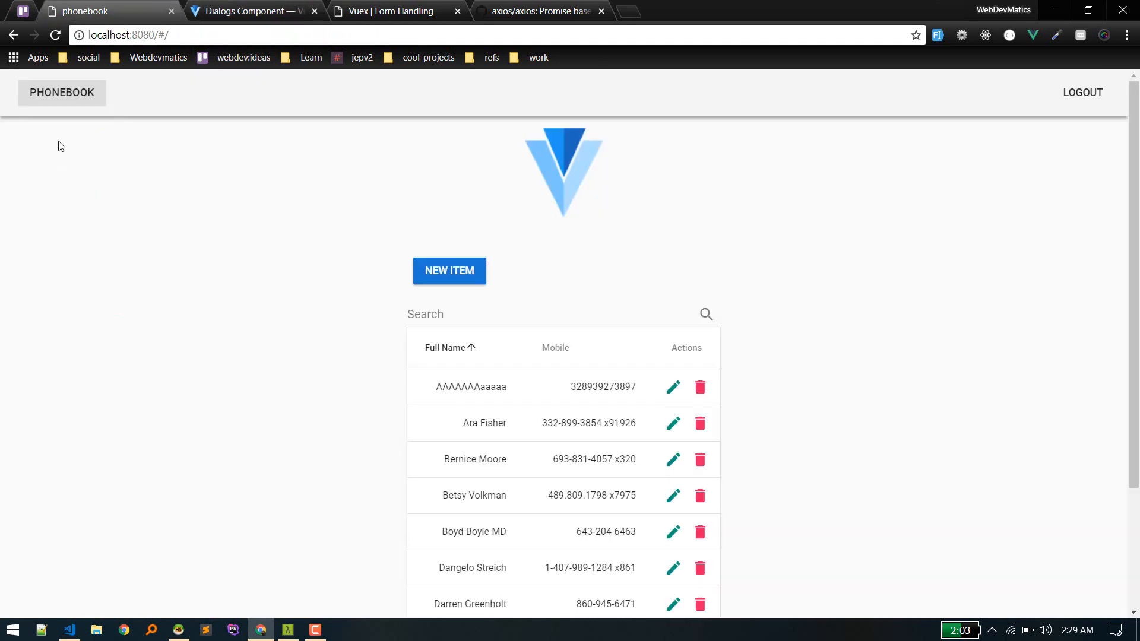
{"action": "left_click", "coordinate": [56, 34]}
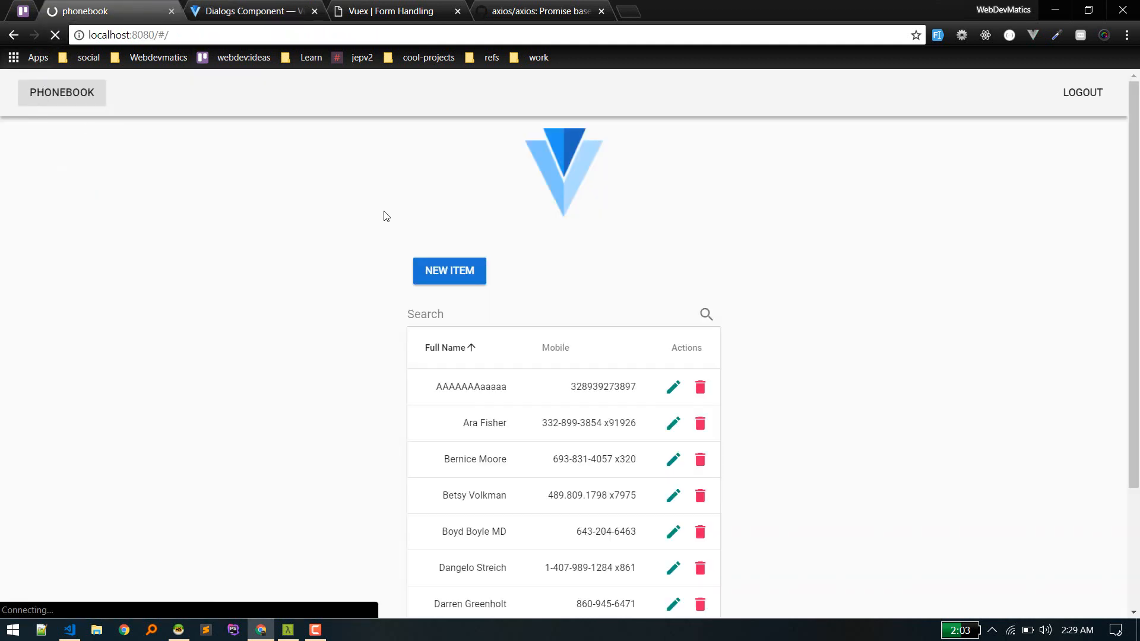
{"action": "left_click", "coordinate": [1082, 92]}
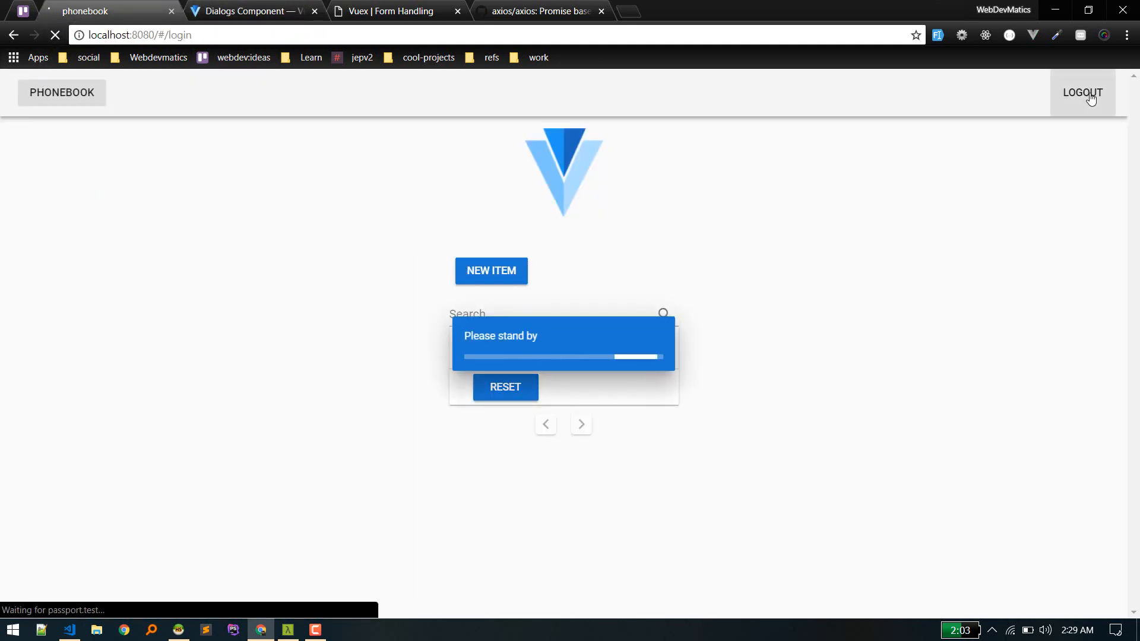
{"action": "left_click", "coordinate": [1083, 93]}
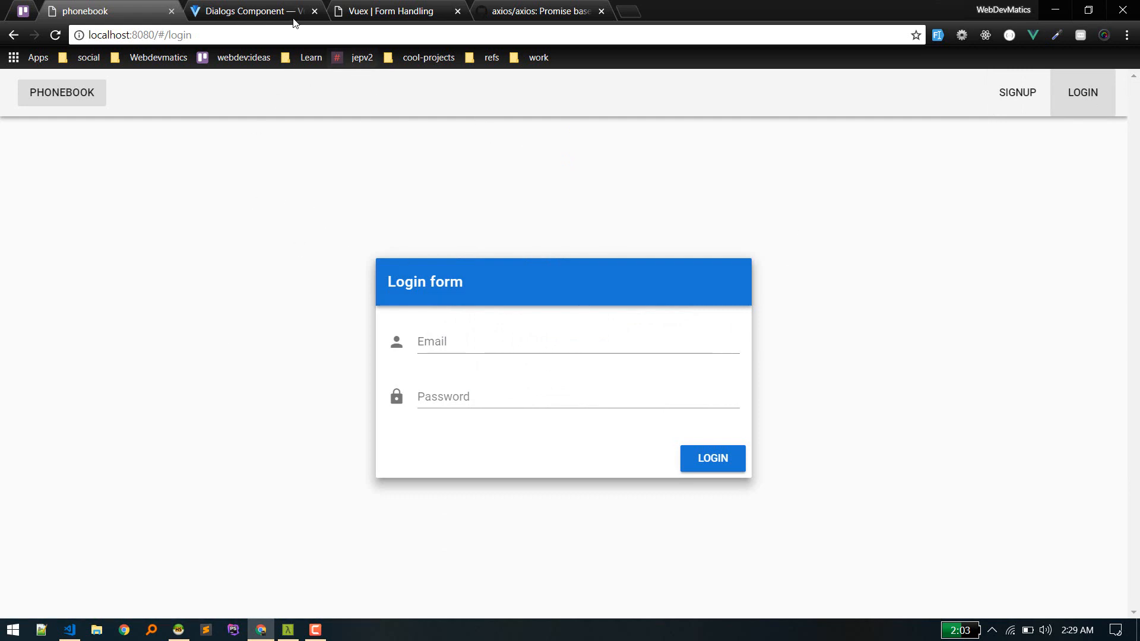
{"action": "mouse_move", "coordinate": [677, 434]}
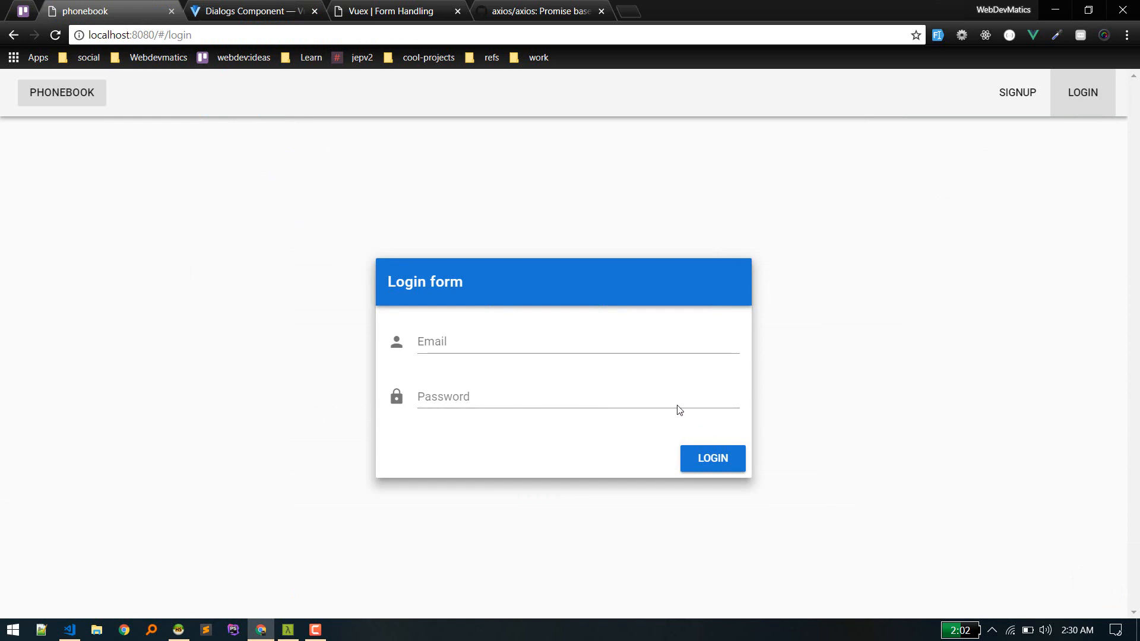
{"action": "mouse_move", "coordinate": [251, 11]}
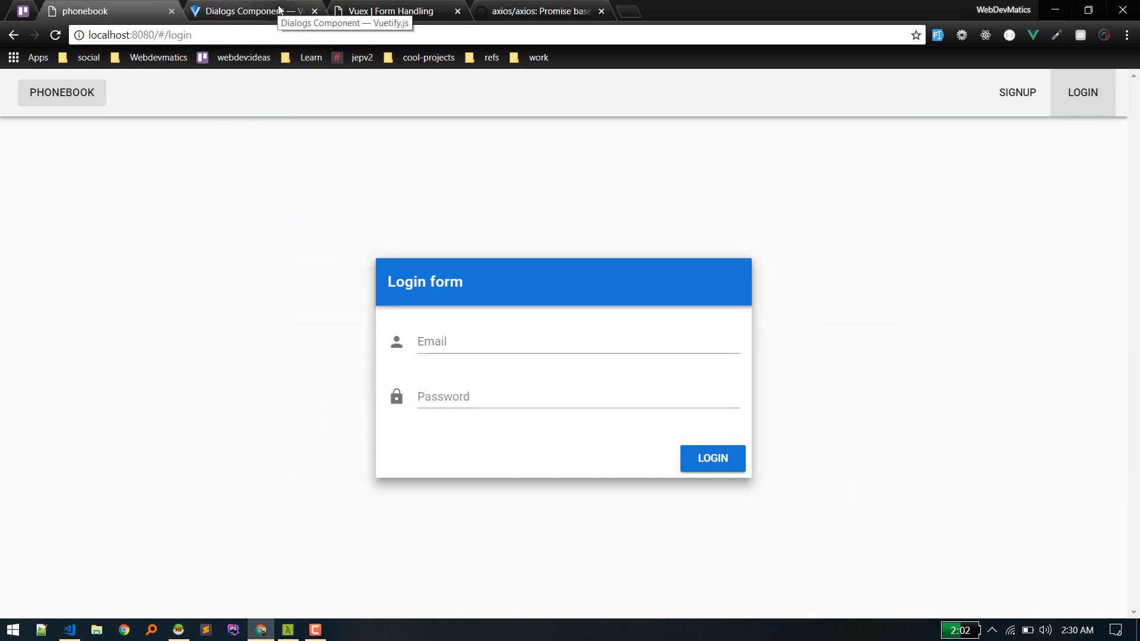
Copy the Loader example's template code from the docs and return to the code editor
{"action": "left_click", "coordinate": [247, 10]}
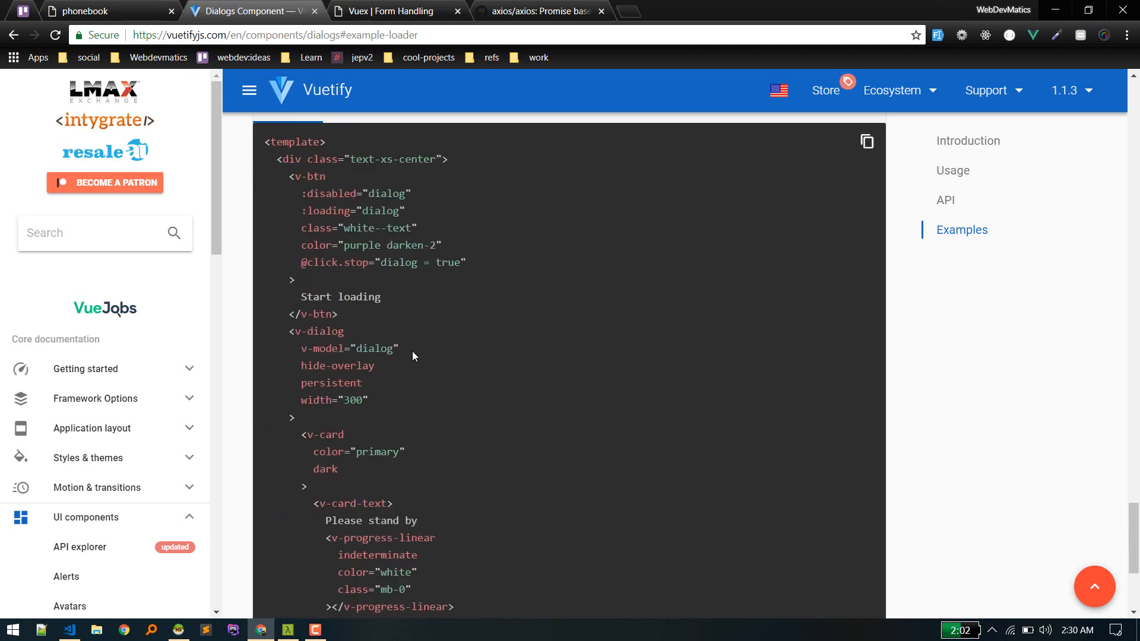
{"action": "left_click", "coordinate": [867, 141]}
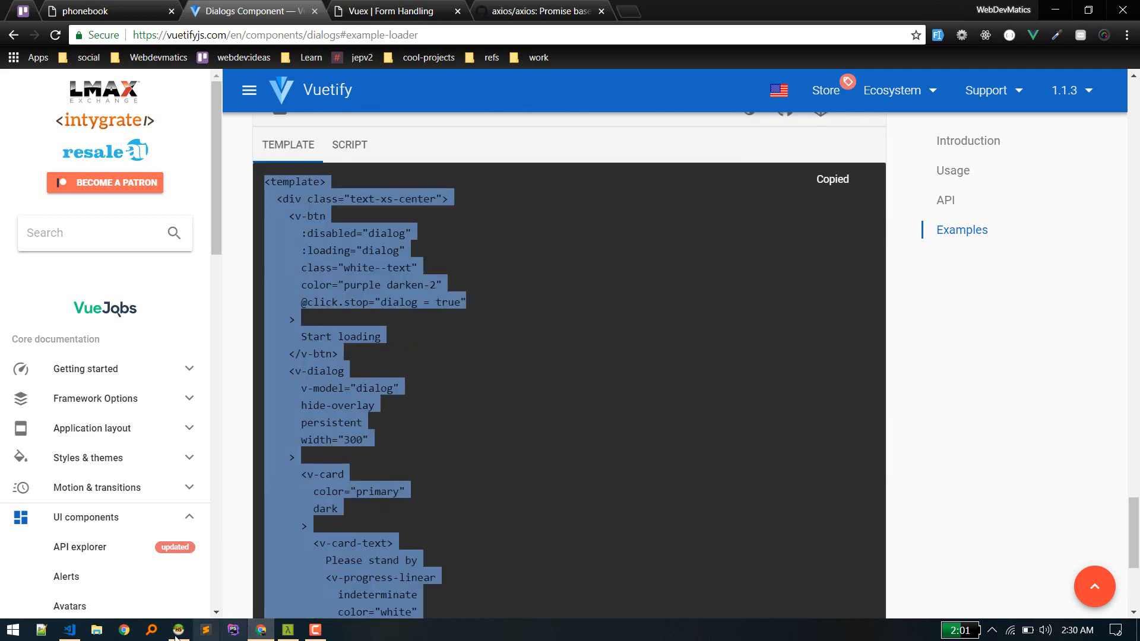
{"action": "left_click", "coordinate": [70, 633]}
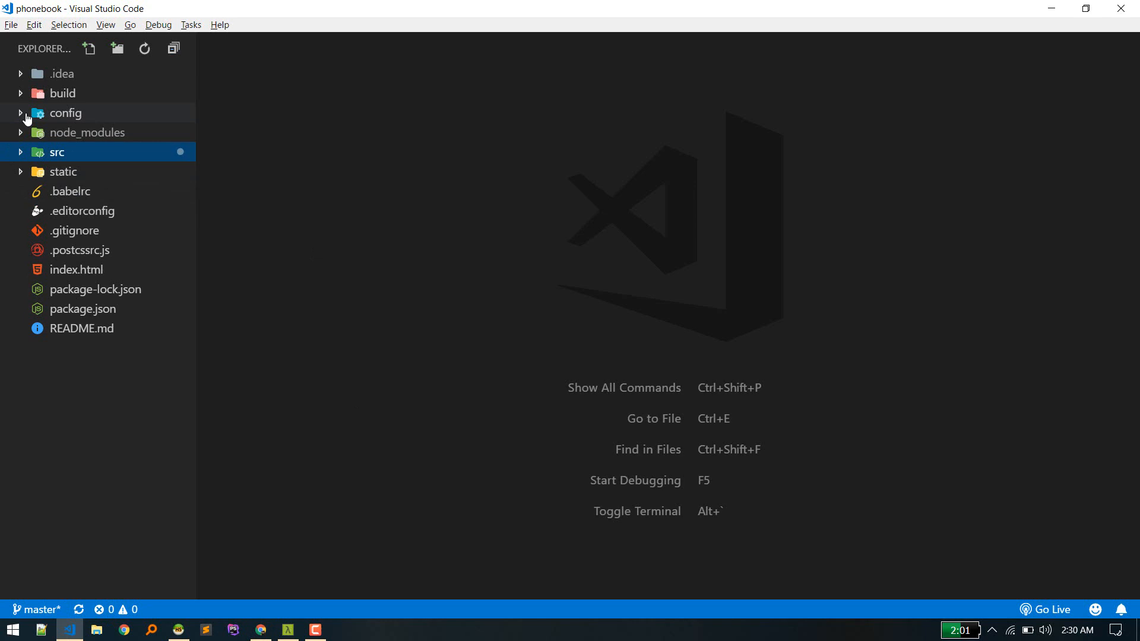
Build _loader.vue as a template-only stand-by dialog with v-model $store.state.loader, removing the script block
{"action": "left_click", "coordinate": [56, 152]}
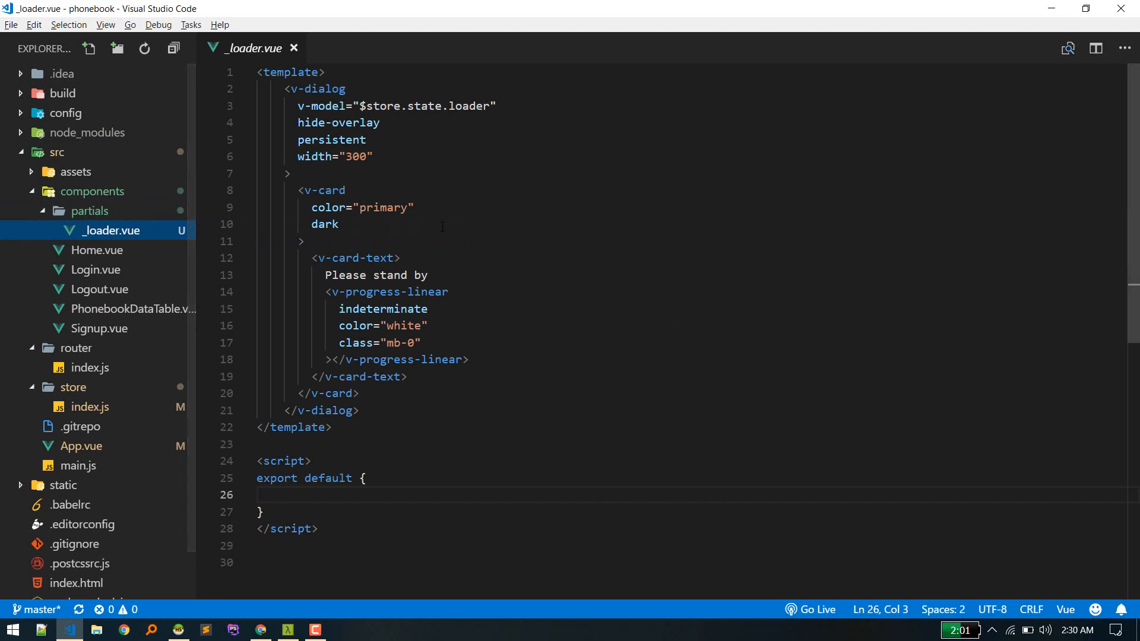
{"action": "left_click", "coordinate": [247, 72]}
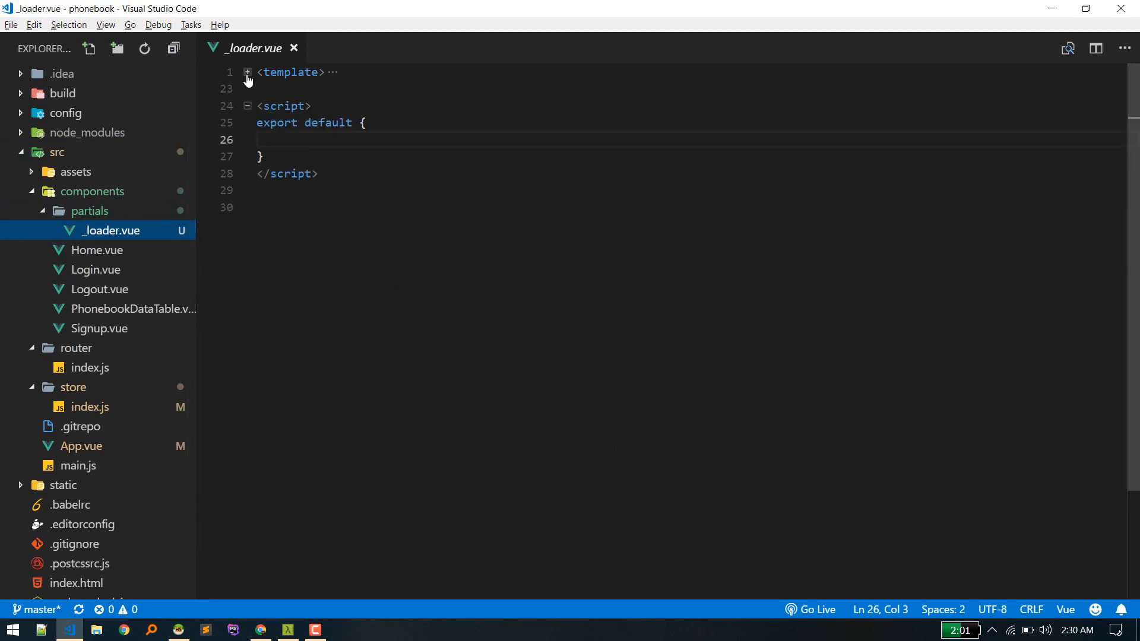
{"action": "left_click", "coordinate": [247, 72]}
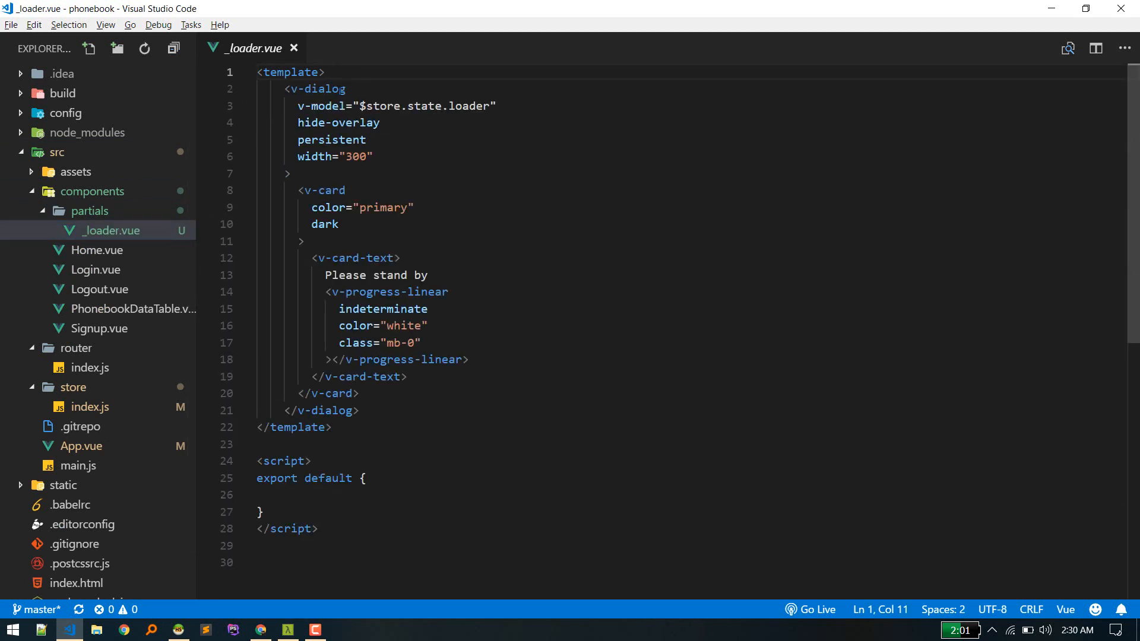
{"action": "scroll", "scroll_direction": "down", "scroll_amount": 3}
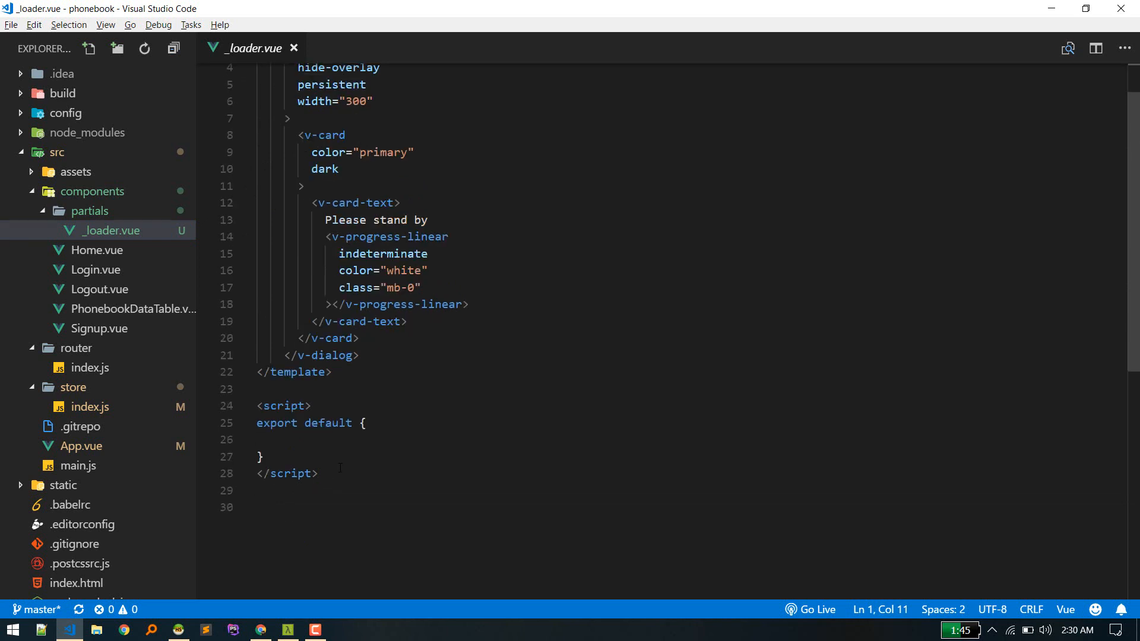
{"action": "left_click_drag", "start_coordinate": [259, 390], "coordinate": [318, 474]}
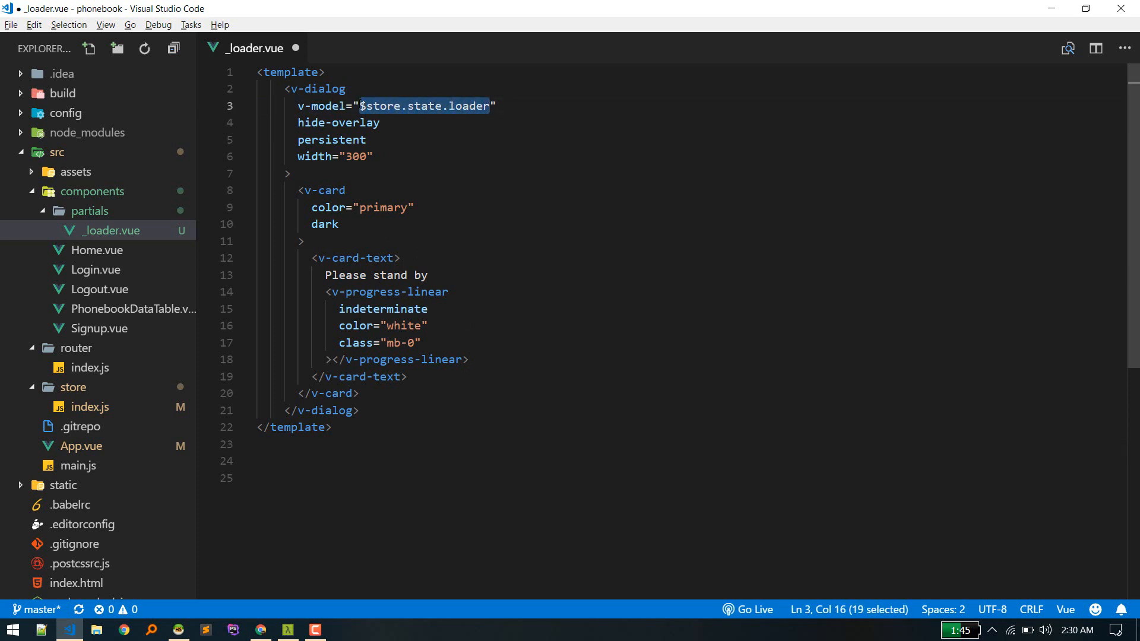
{"action": "left_click", "coordinate": [367, 140]}
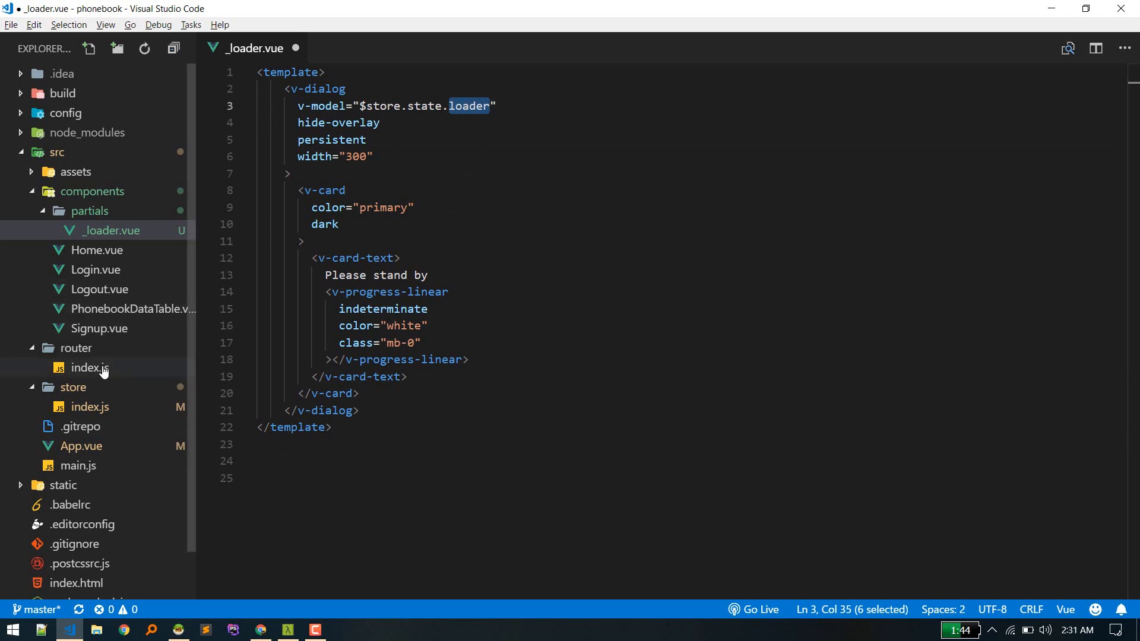
Check store/index.js for the loader:false flag and LOADER mutation, then return to _loader.vue
{"action": "left_click", "coordinate": [89, 368]}
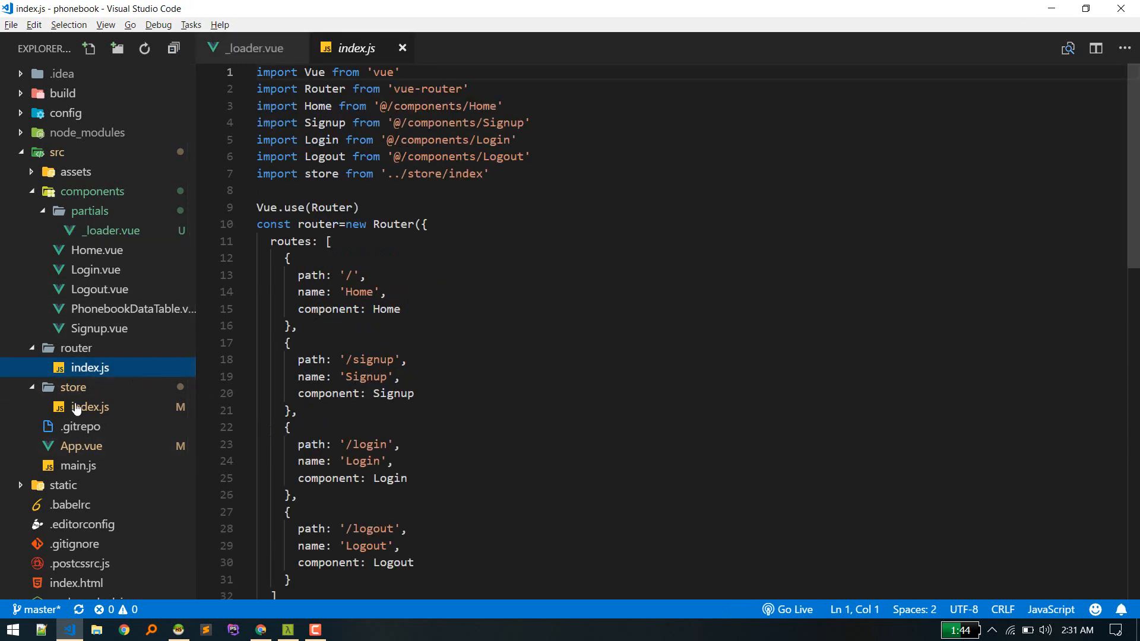
{"action": "left_click", "coordinate": [91, 406]}
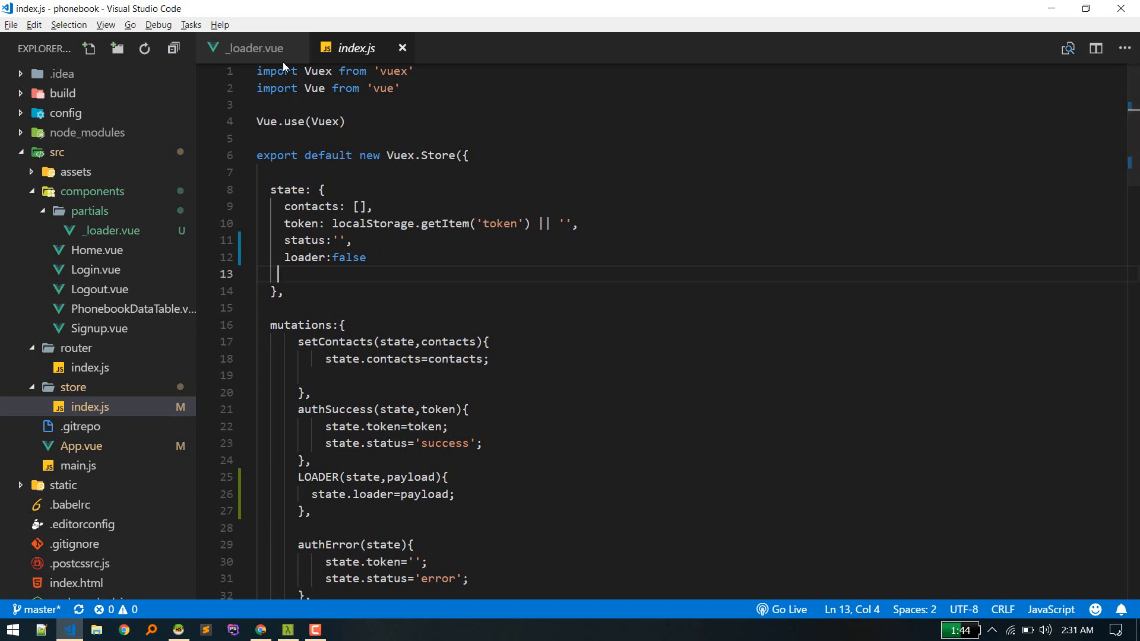
{"action": "left_click", "coordinate": [253, 48]}
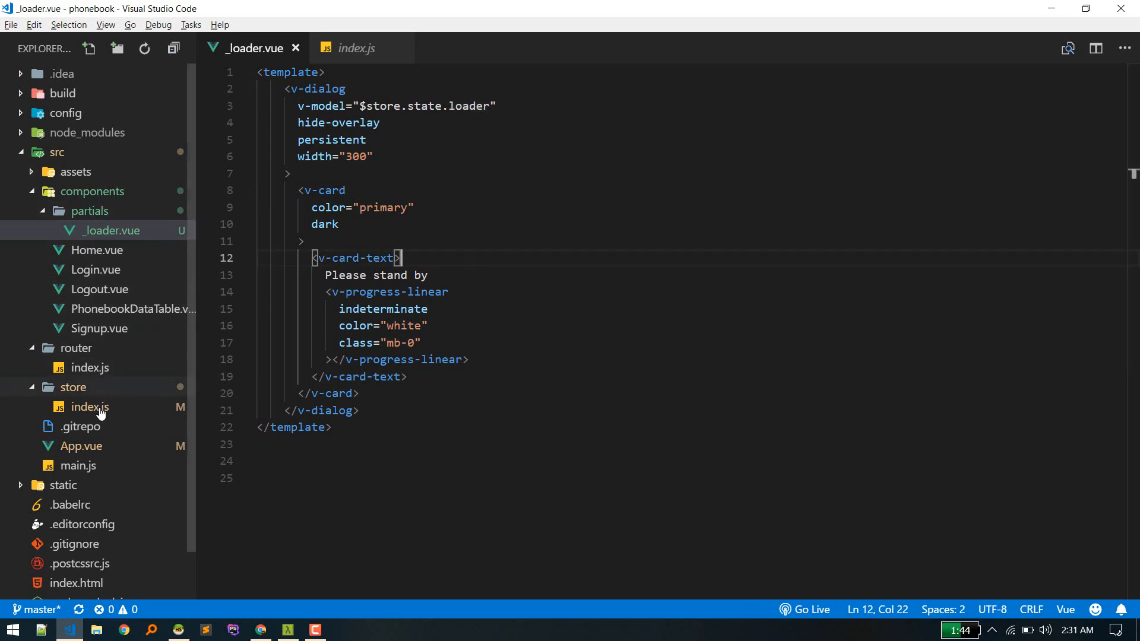
Review App.vue's Loader import, component registration and <loader> element
{"action": "left_click", "coordinate": [81, 446]}
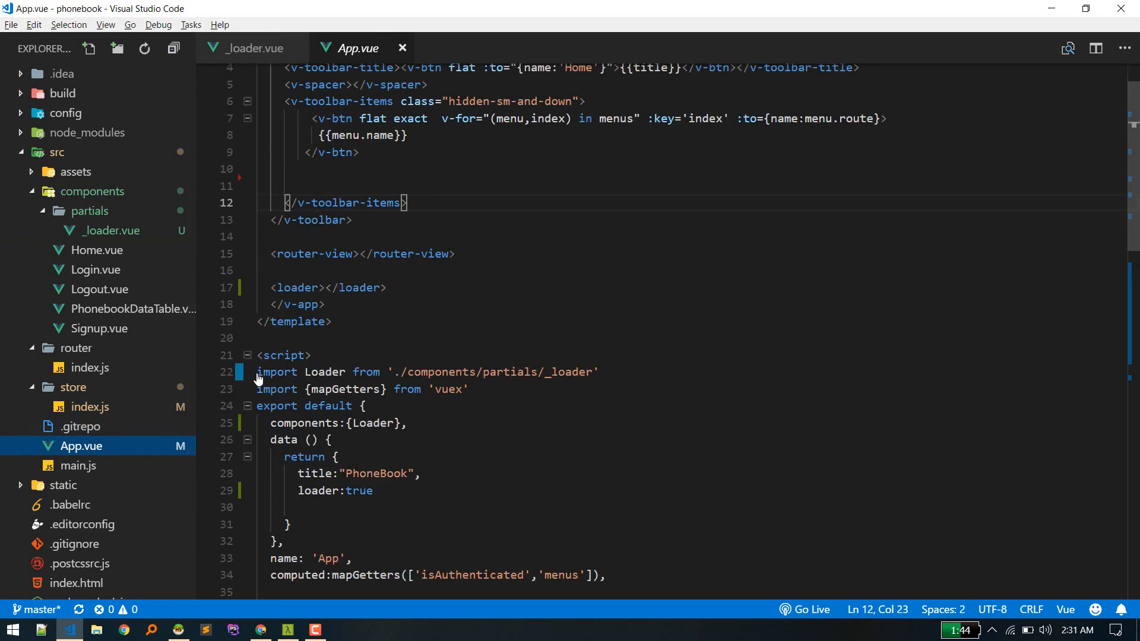
{"action": "triple_click", "coordinate": [428, 371]}
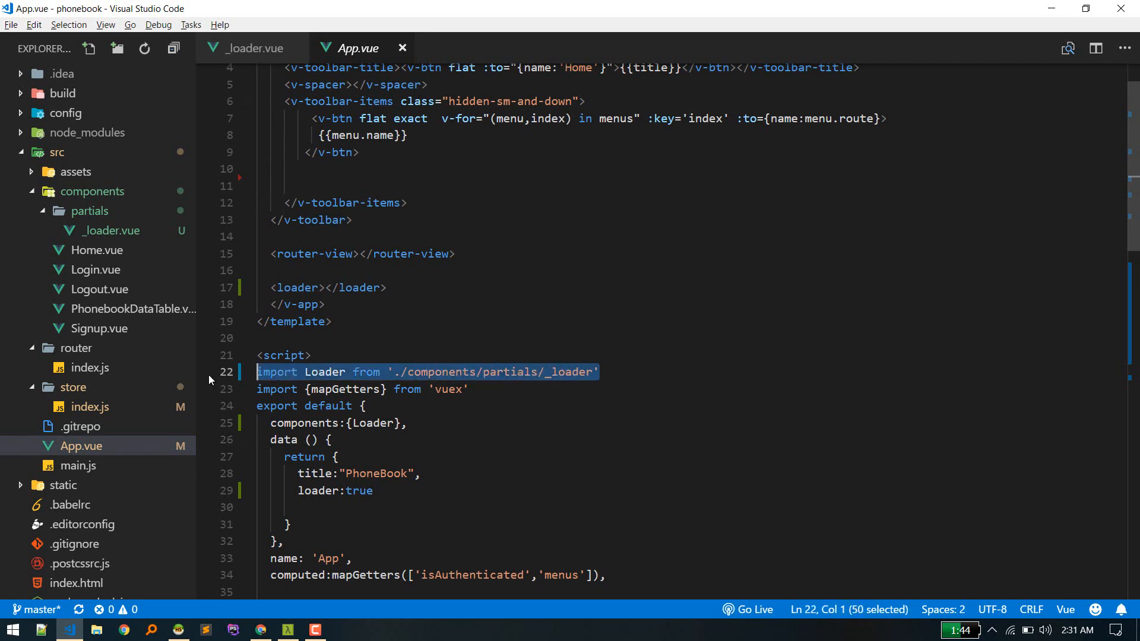
{"action": "scroll", "scroll_direction": "down", "scroll_amount": 3}
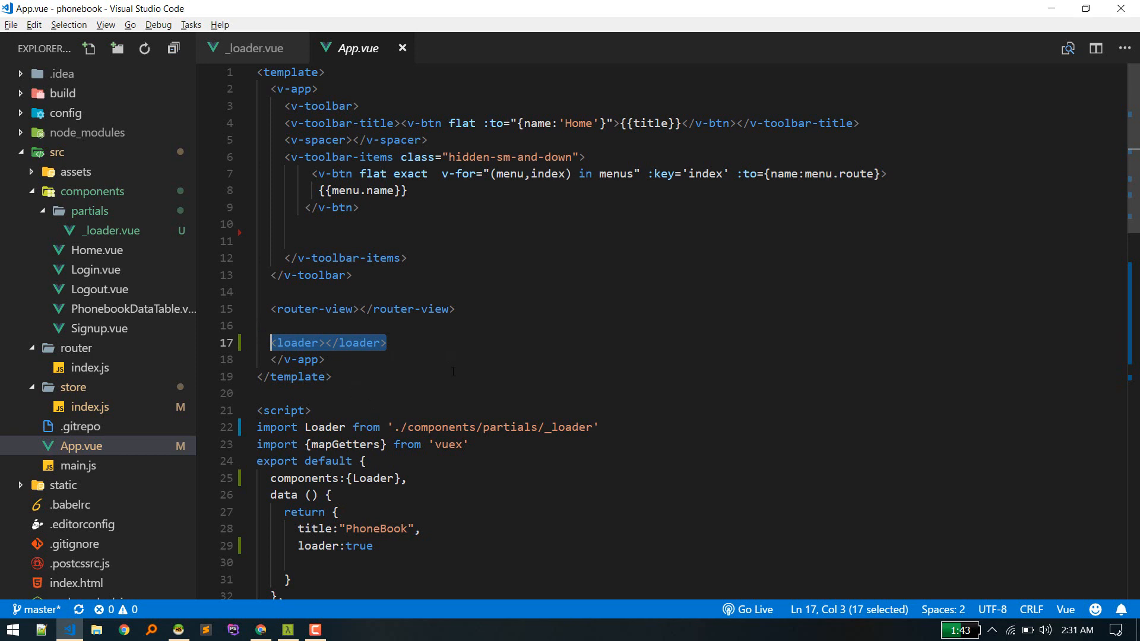
{"action": "left_click", "coordinate": [328, 342]}
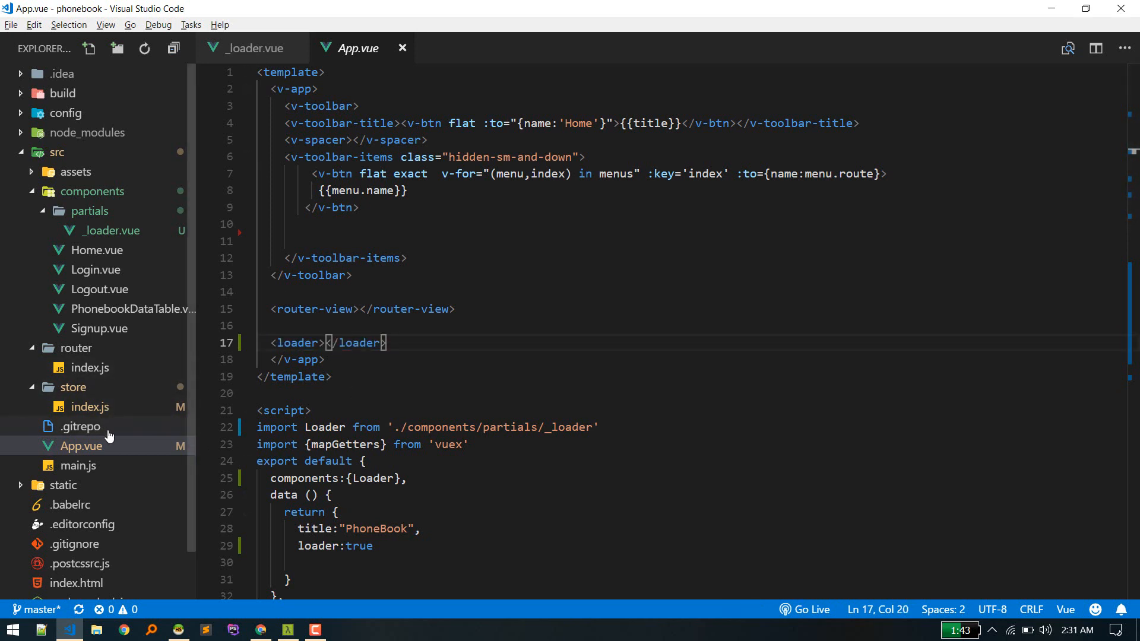
Reopen store/index.js with its loader flag, then bring the Vuetify loader docs back up in Chrome
{"action": "left_click", "coordinate": [91, 406]}
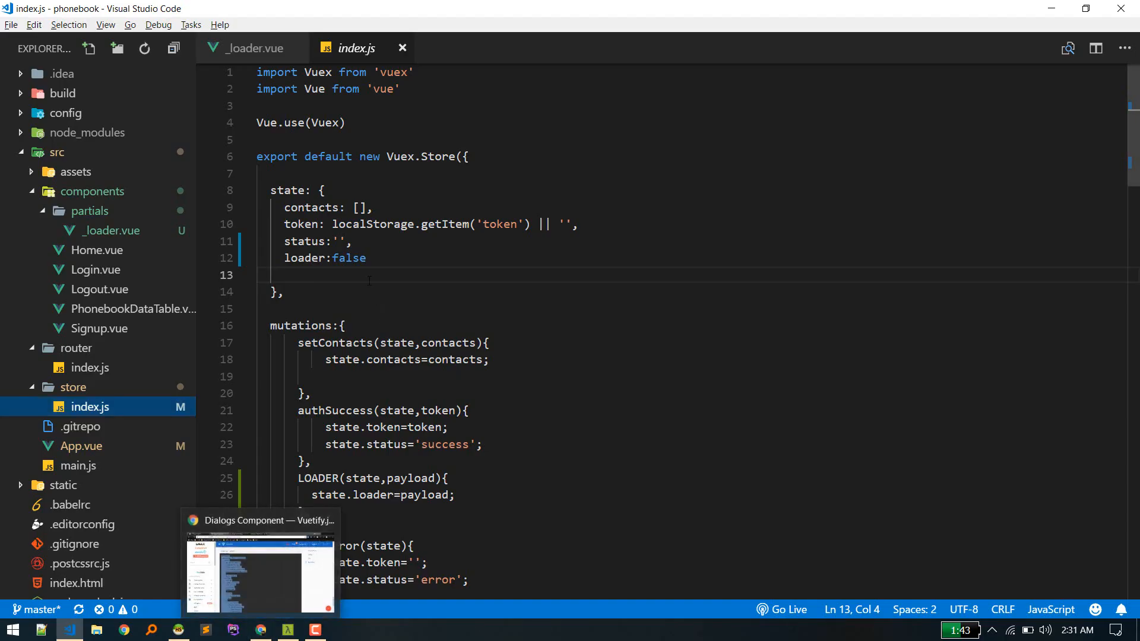
{"action": "left_click", "coordinate": [260, 575]}
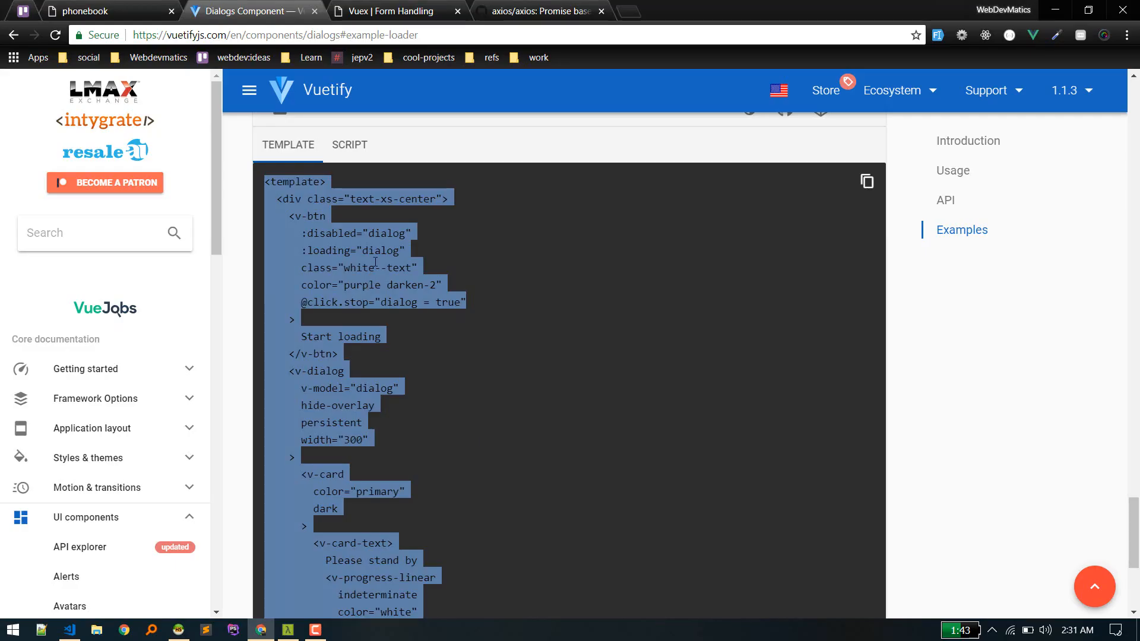
{"action": "left_click", "coordinate": [83, 11]}
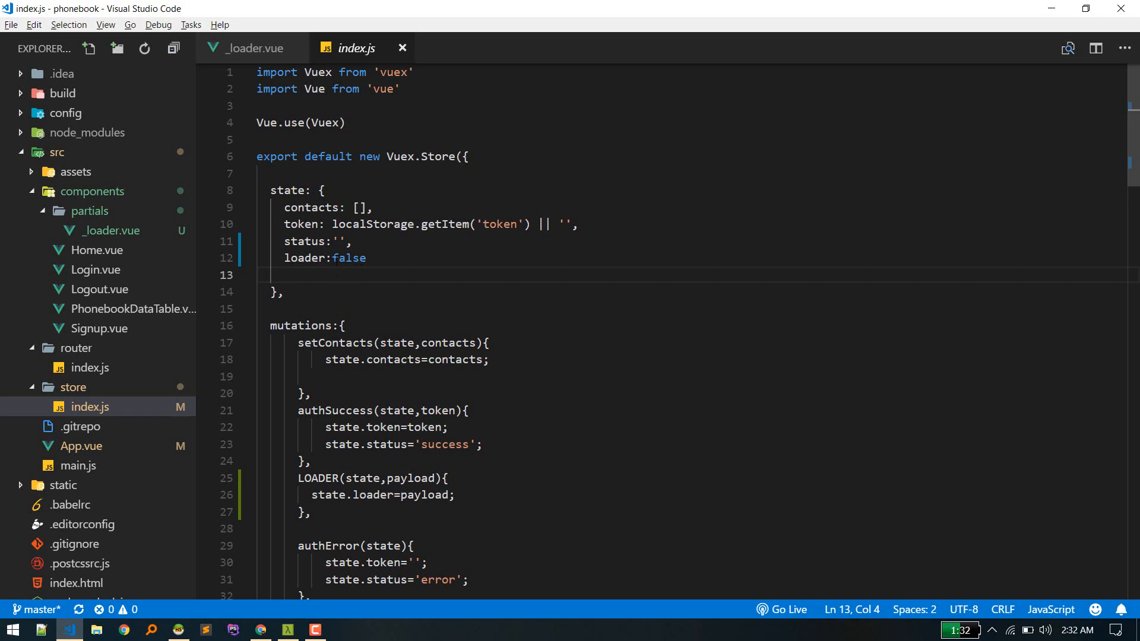
Verify the loader:false state and the LOADER(state, payload) mutation in store/index.js
{"action": "double_click", "coordinate": [349, 258]}
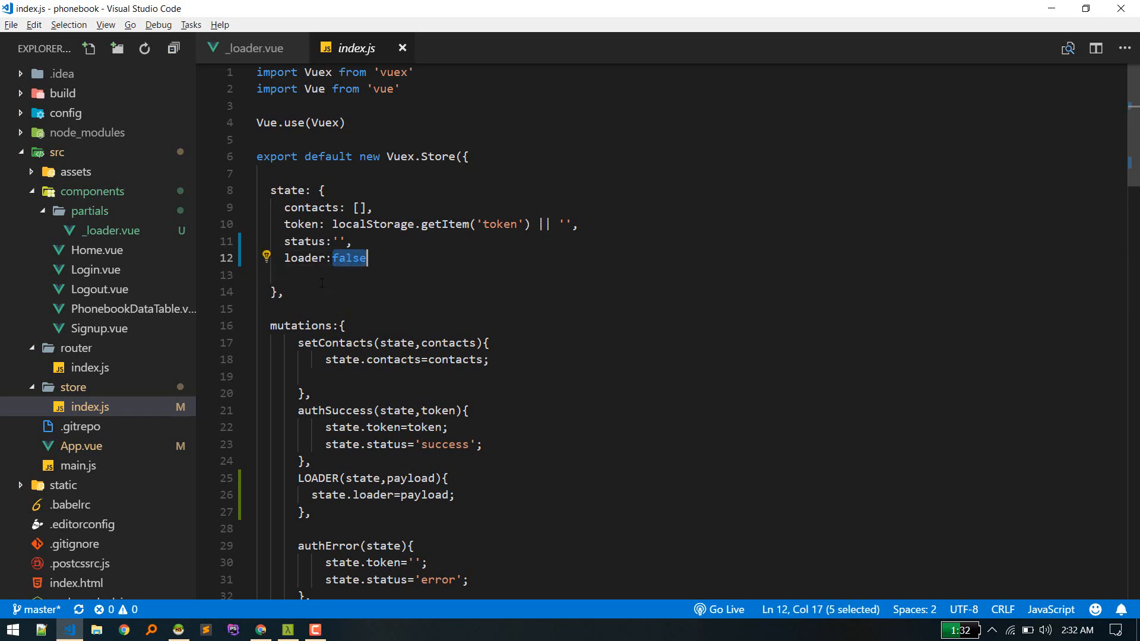
{"action": "scroll", "scroll_direction": "down", "scroll_amount": 3}
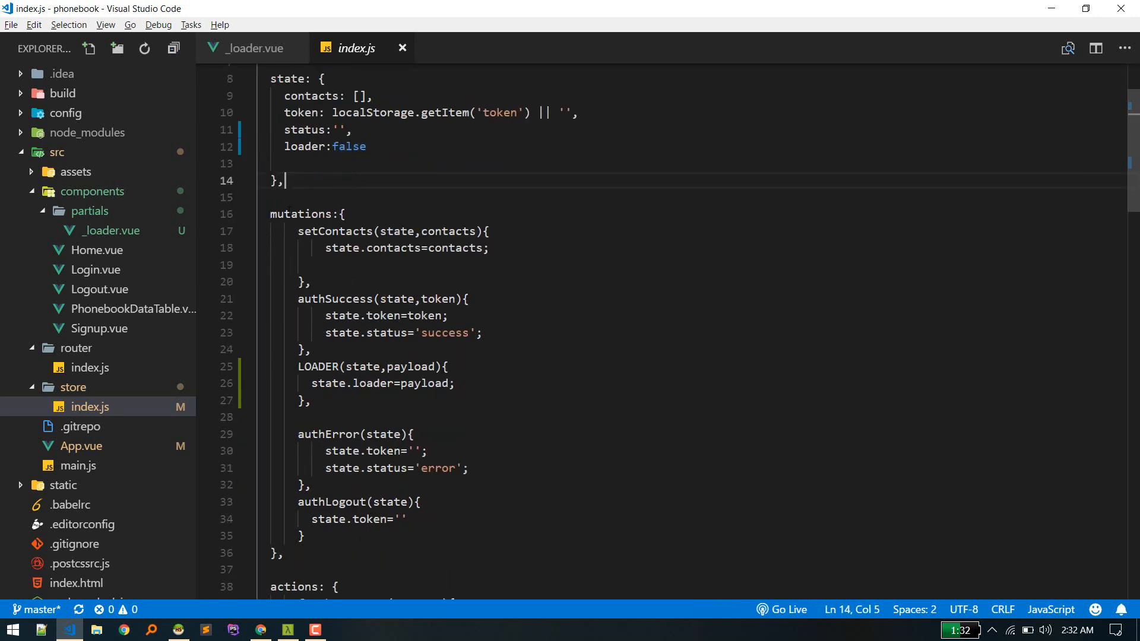
{"action": "scroll", "scroll_direction": "down", "scroll_amount": 3}
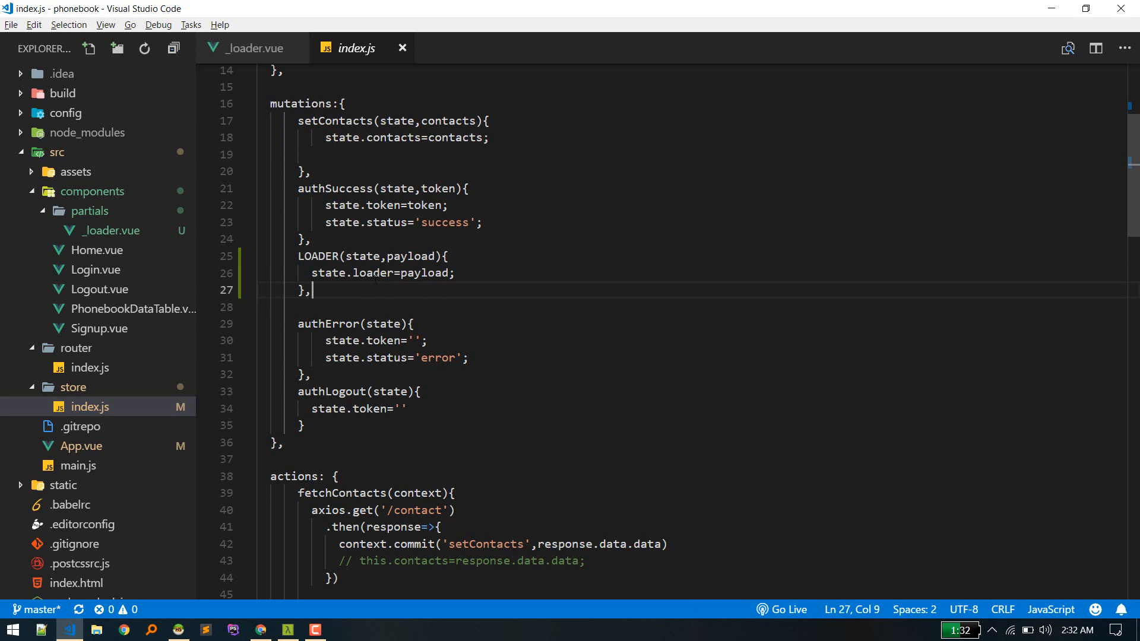
{"action": "double_click", "coordinate": [410, 256]}
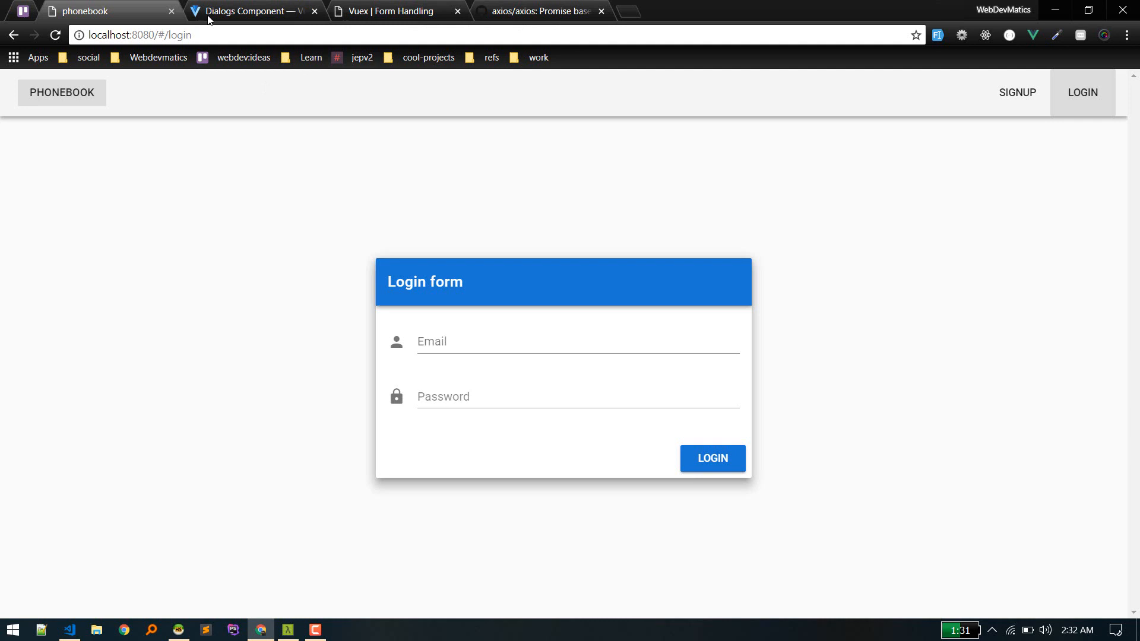
Reach the Interceptors section of the axios README on GitHub
{"action": "left_click", "coordinate": [538, 11]}
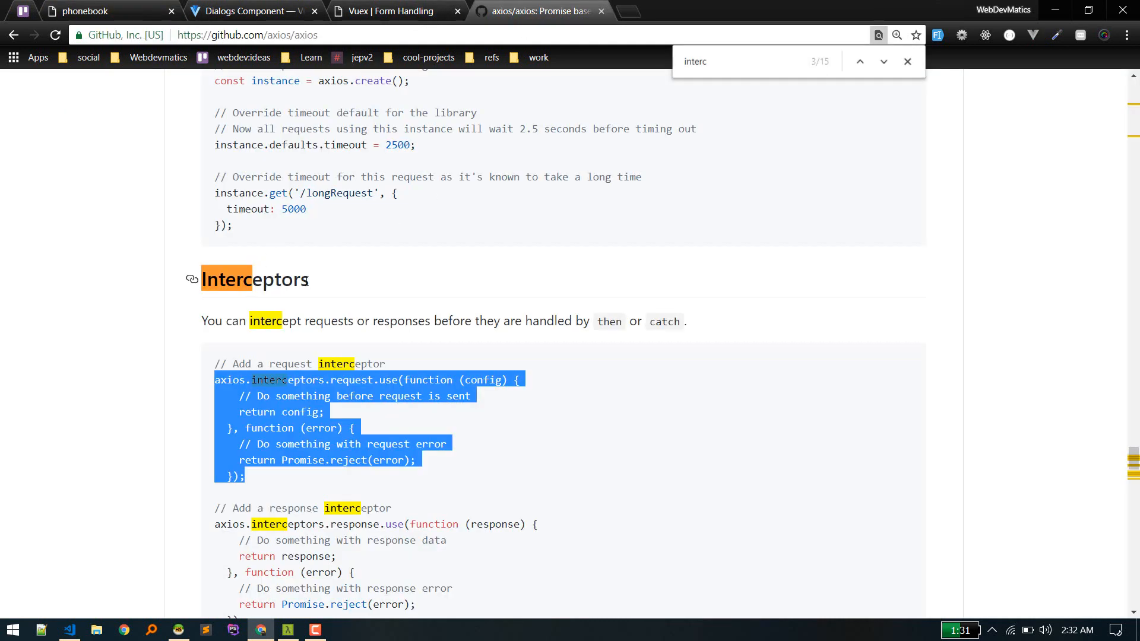
{"action": "scroll", "scroll_direction": "down", "scroll_amount": 3}
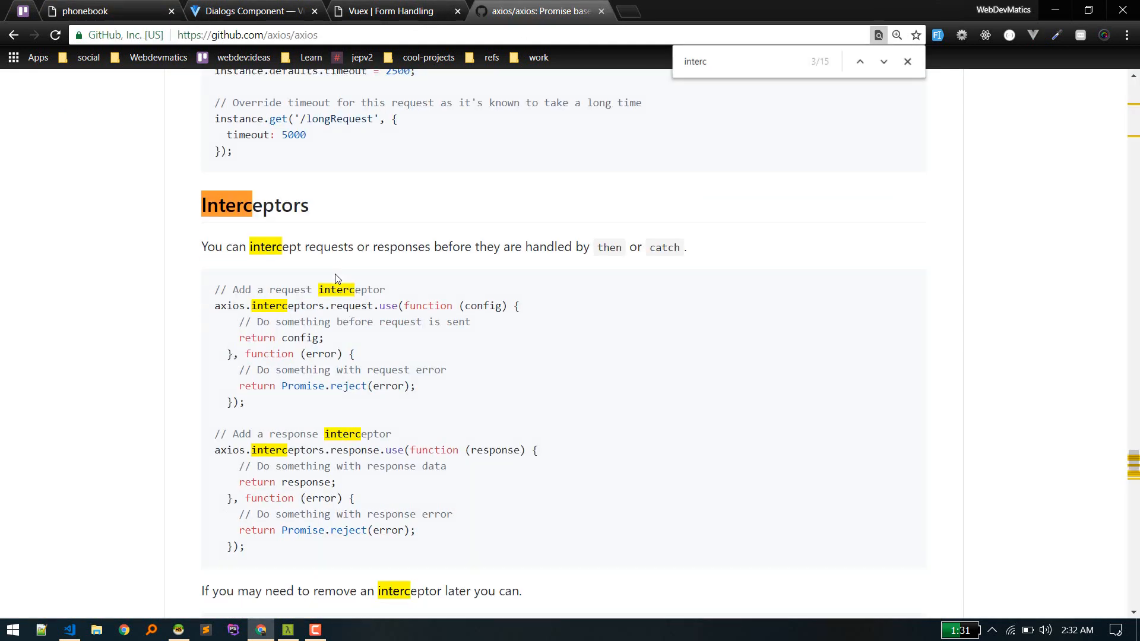
{"action": "left_click", "coordinate": [906, 60]}
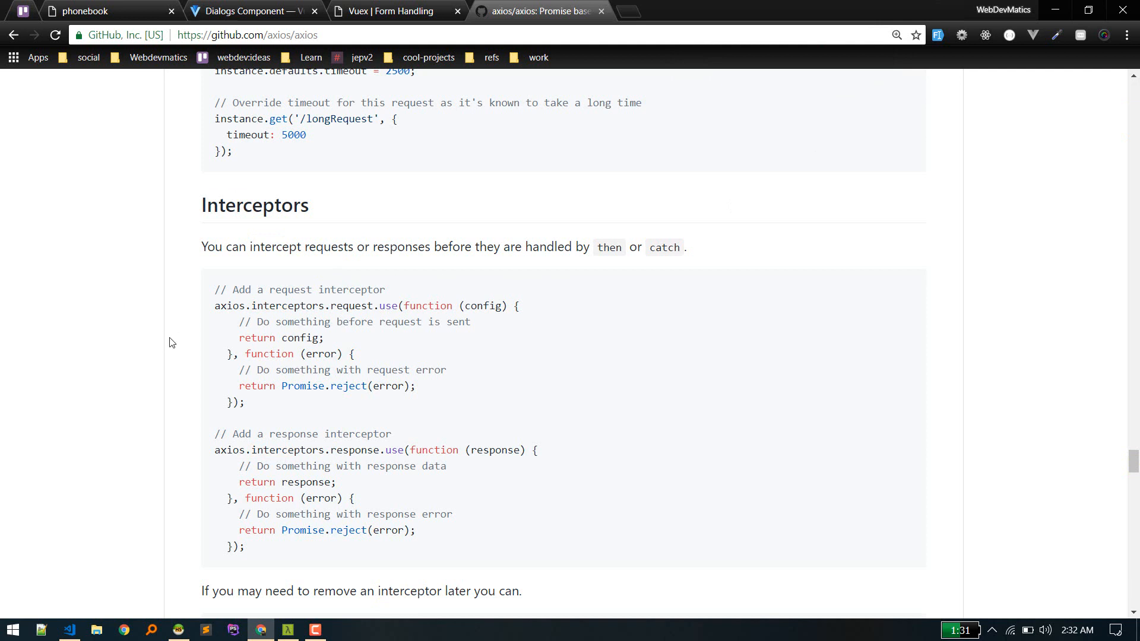
{"action": "scroll", "scroll_direction": "down", "scroll_amount": 3}
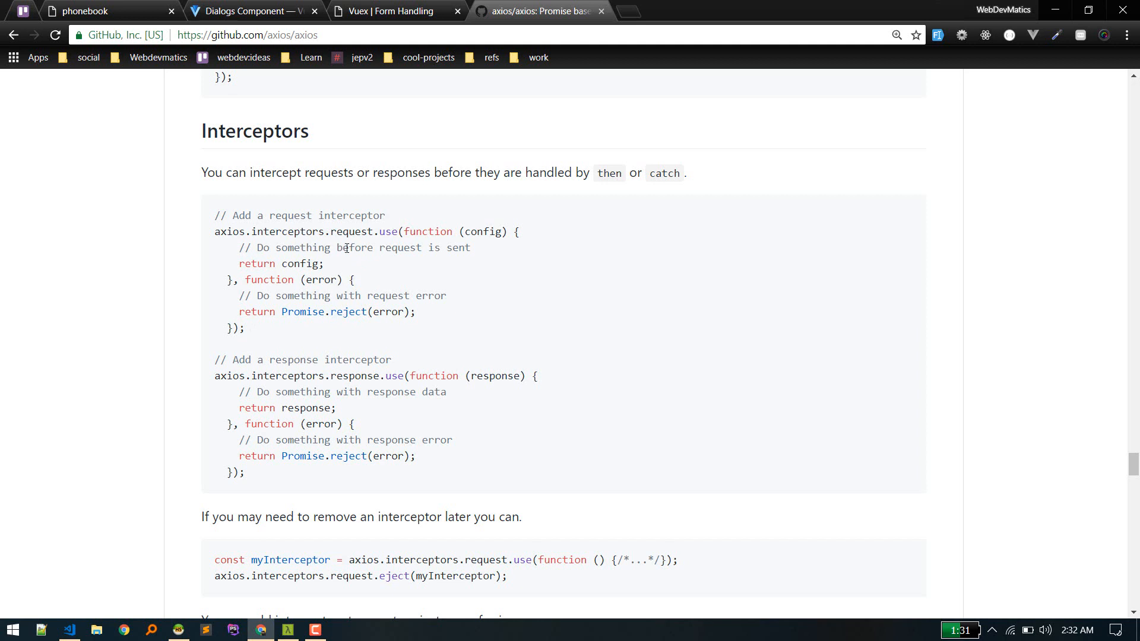
Read through the request interceptor example and its error handler, then the response interceptor
{"action": "double_click", "coordinate": [349, 232]}
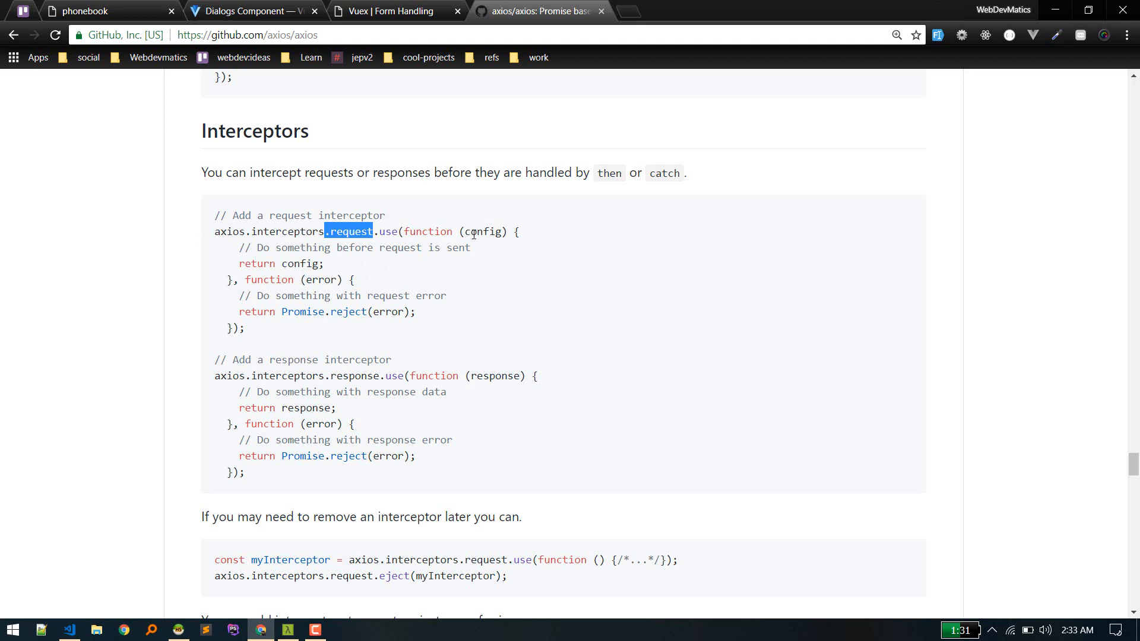
{"action": "mouse_move", "coordinate": [277, 248]}
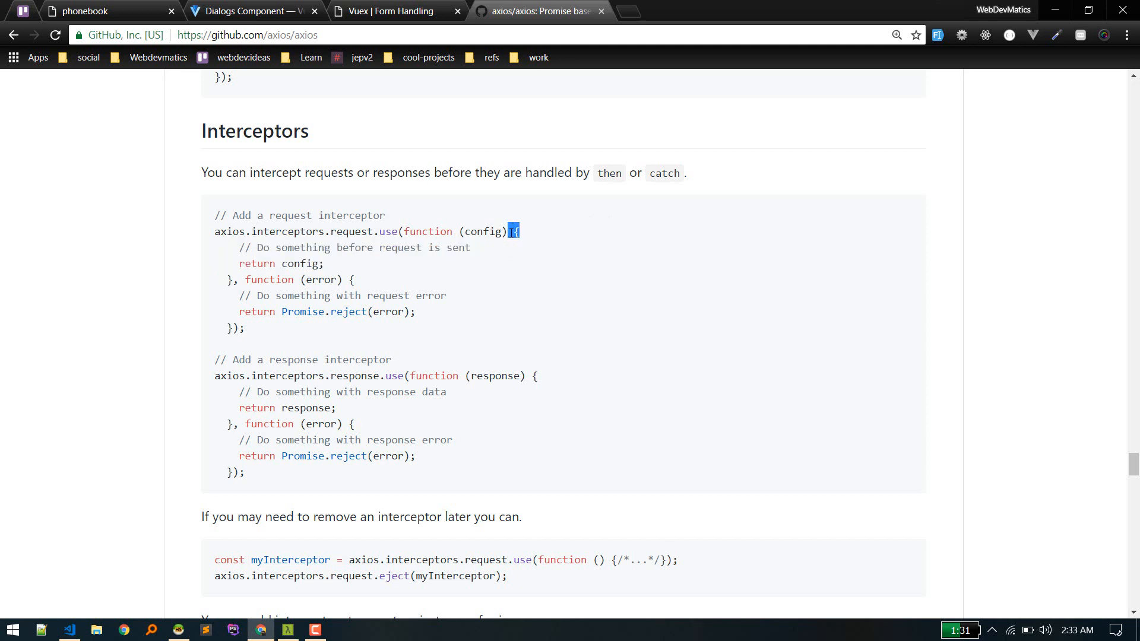
{"action": "left_click_drag", "start_coordinate": [514, 231], "coordinate": [420, 319]}
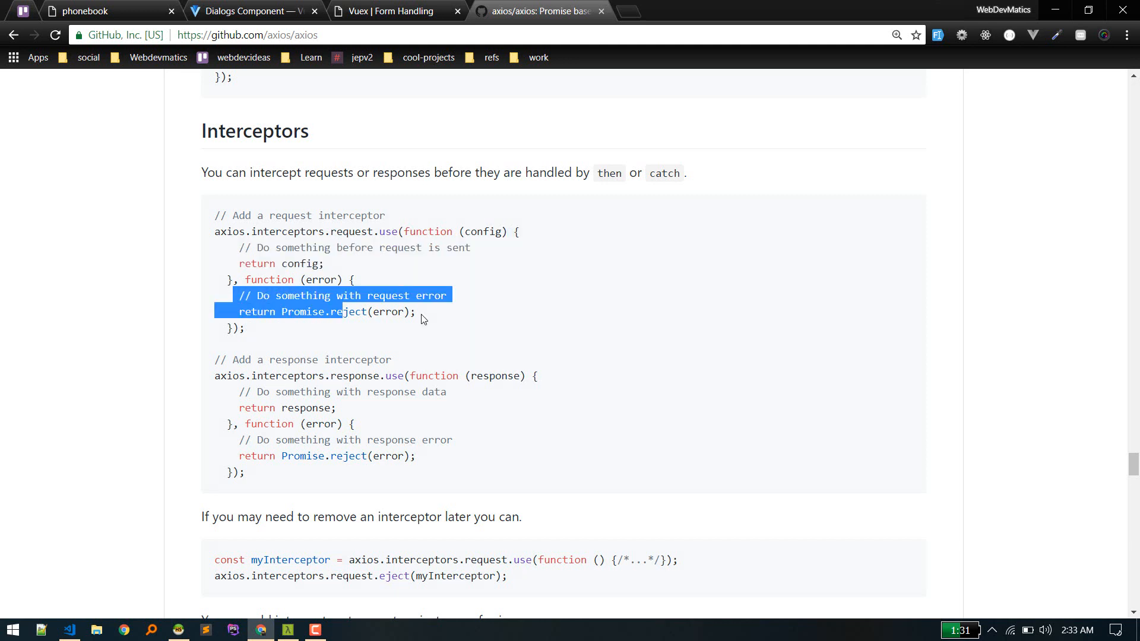
{"action": "scroll", "scroll_direction": "down", "scroll_amount": 3}
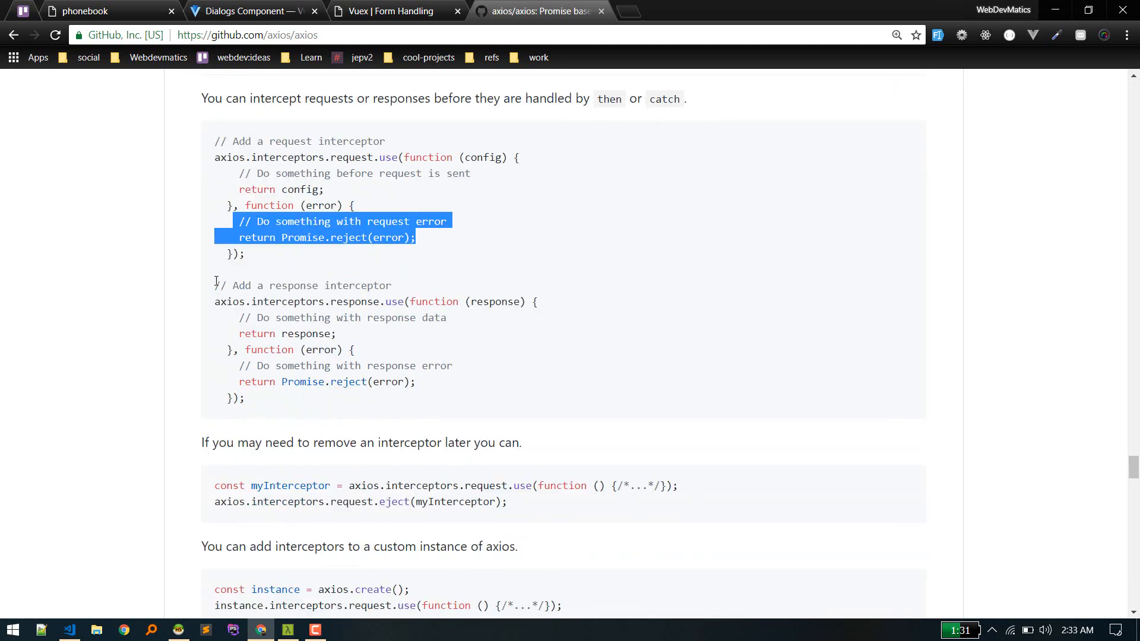
{"action": "mouse_move", "coordinate": [371, 305]}
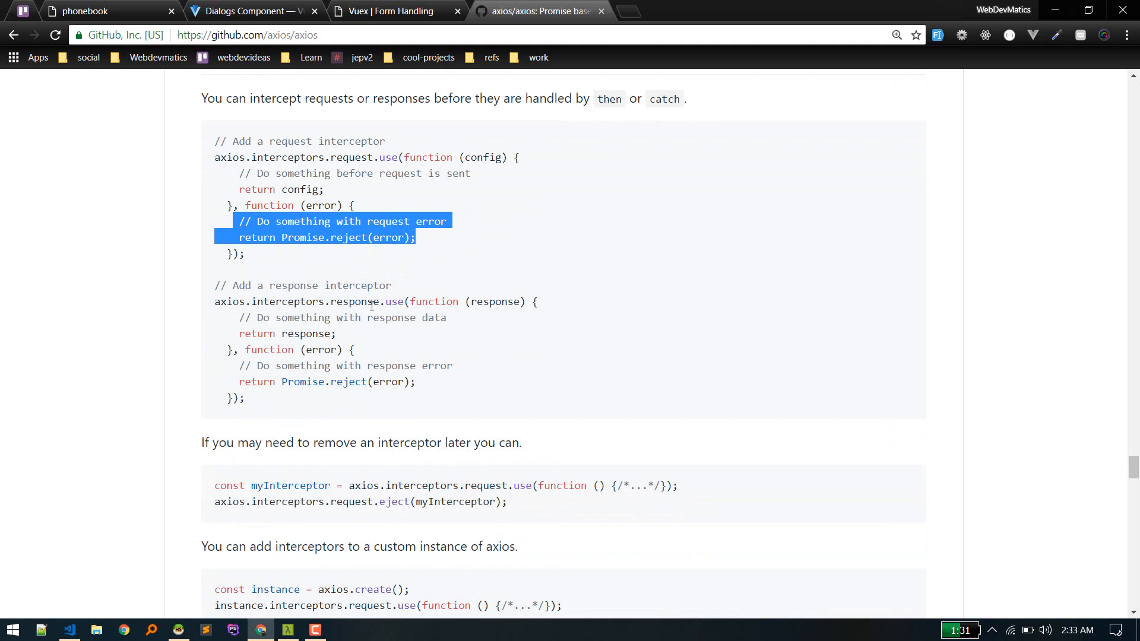
{"action": "mouse_move", "coordinate": [211, 290]}
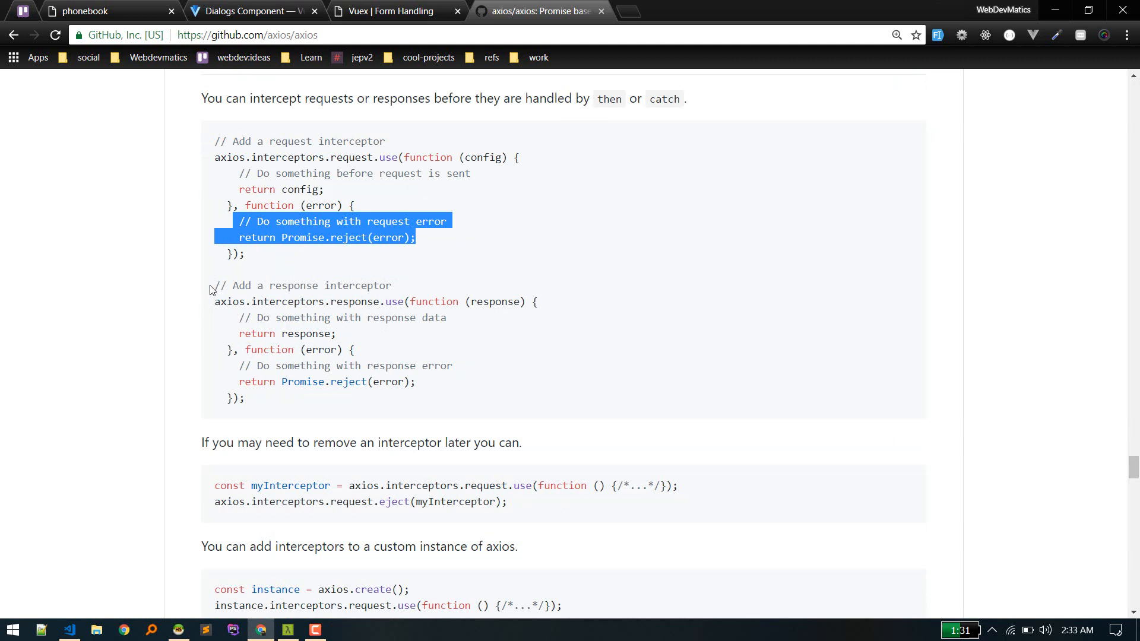
{"action": "left_click", "coordinate": [301, 311]}
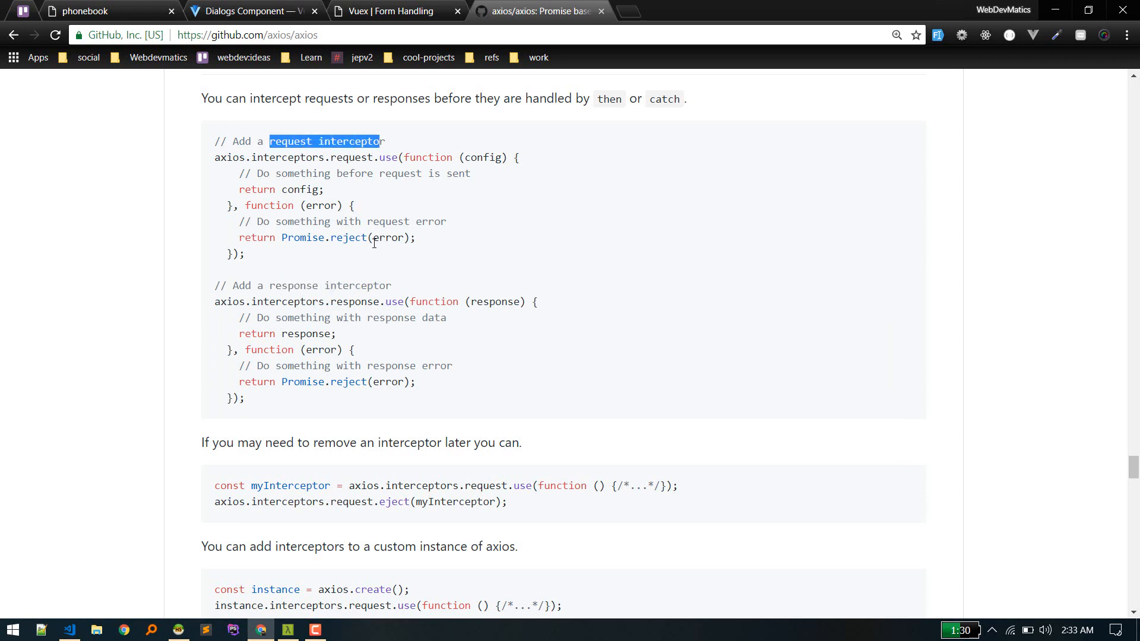
{"action": "left_click", "coordinate": [242, 177]}
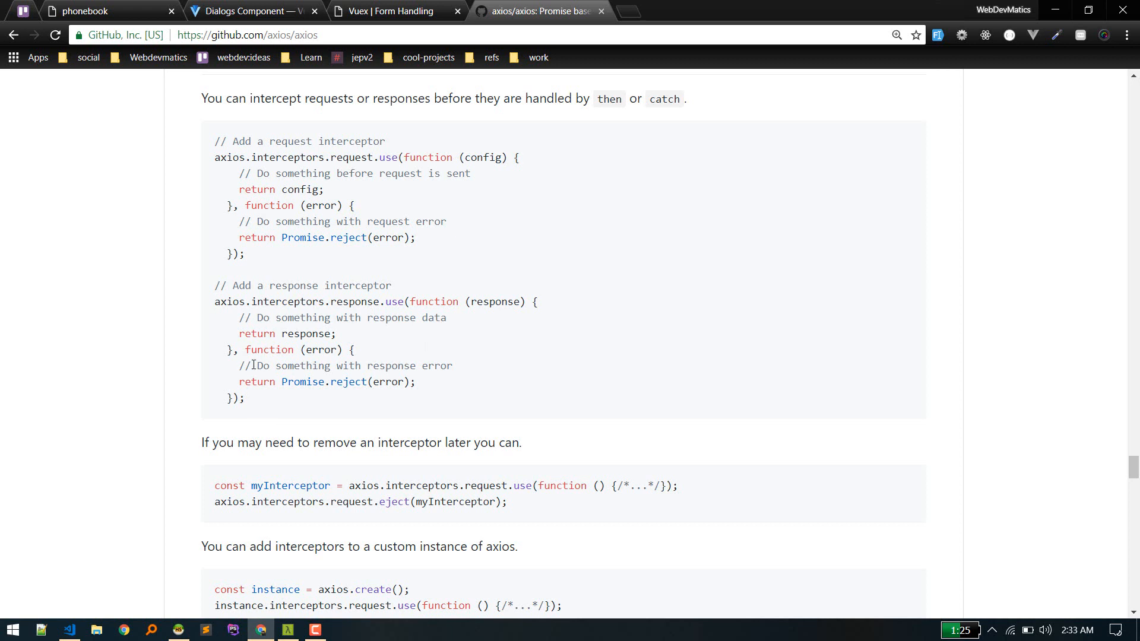
{"action": "mouse_move", "coordinate": [227, 158]}
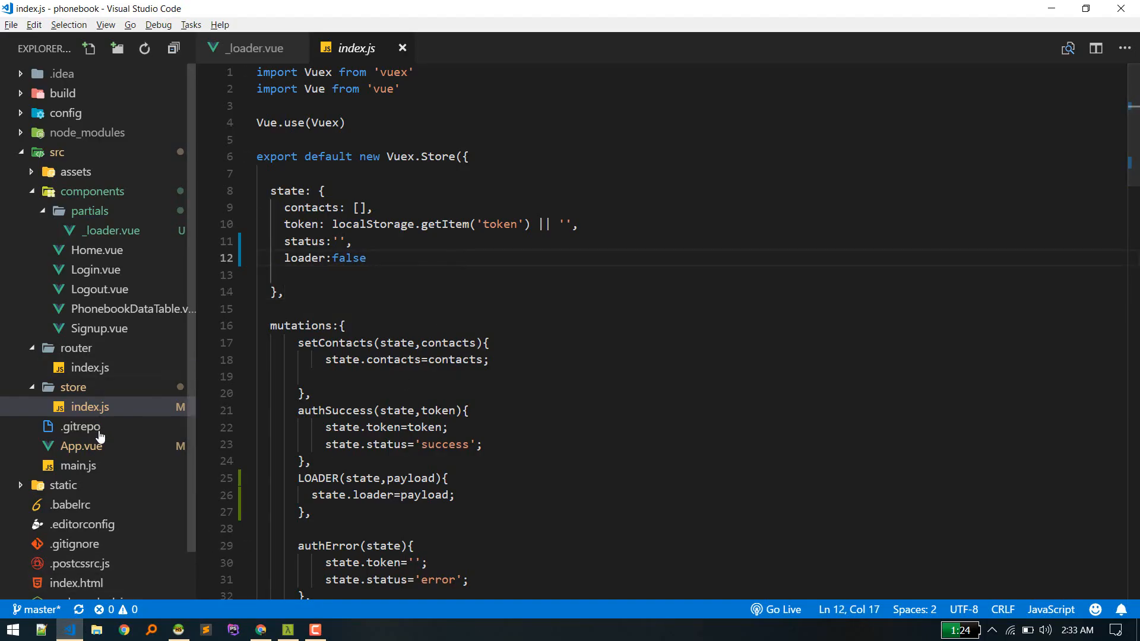
Inspect App.vue's created() request interceptor that commits LOADER true
{"action": "left_click", "coordinate": [81, 395]}
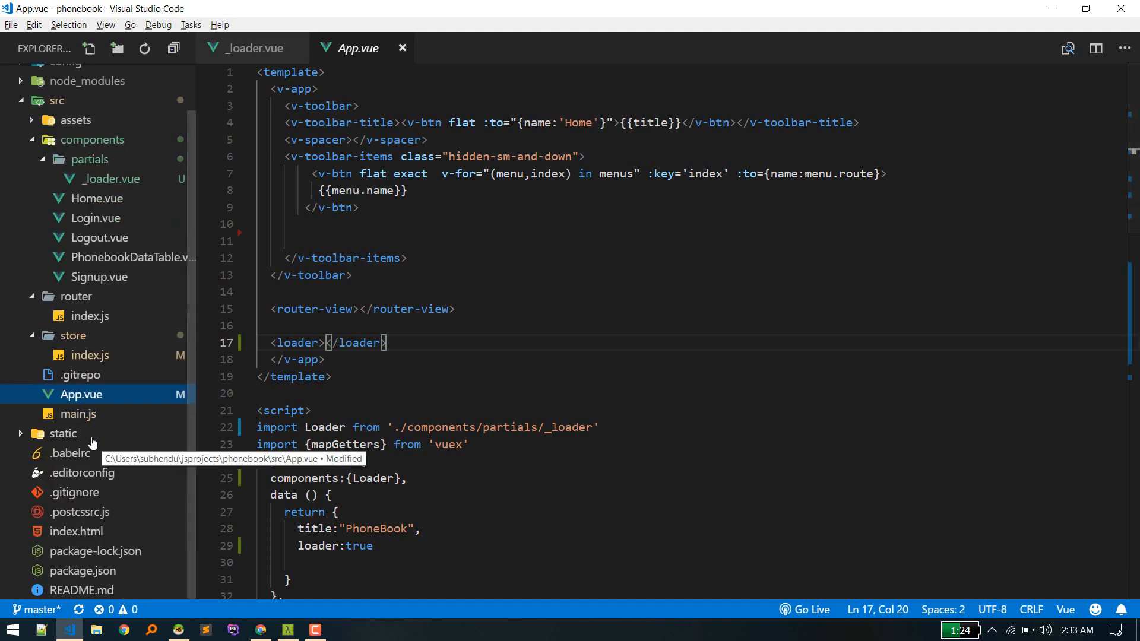
{"action": "scroll", "scroll_direction": "down", "scroll_amount": 3}
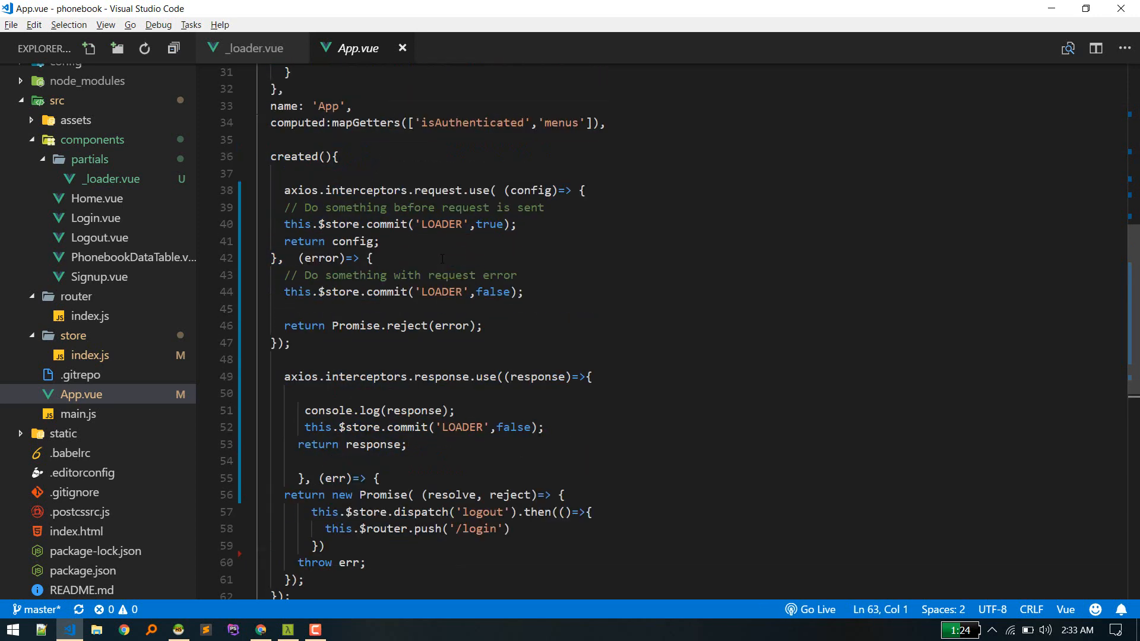
{"action": "left_click", "coordinate": [582, 190]}
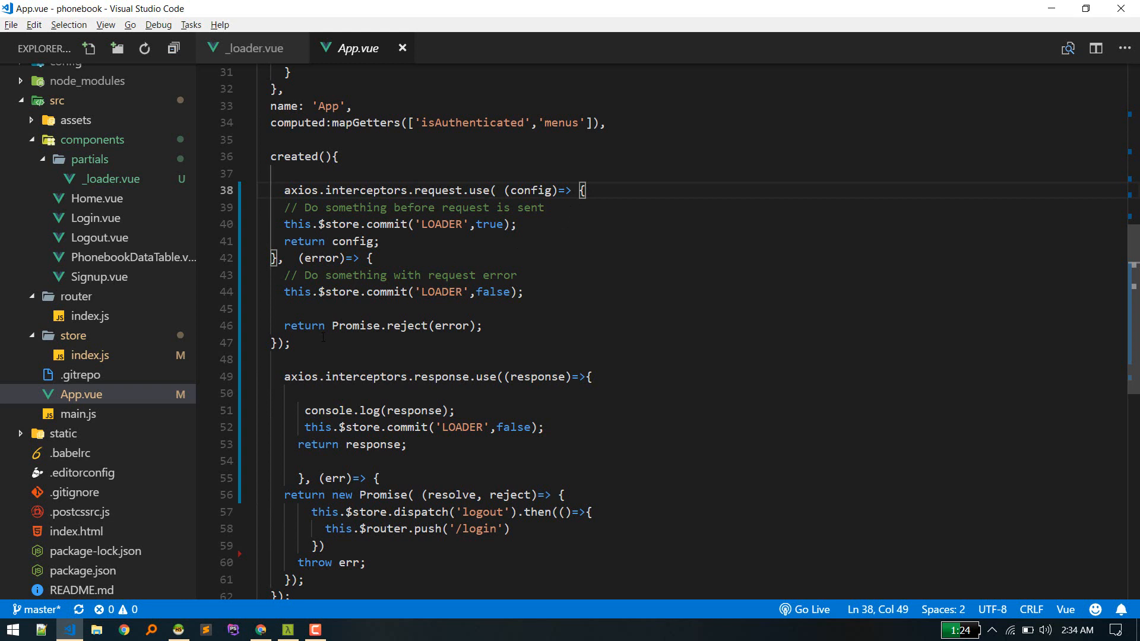
{"action": "left_click_drag", "start_coordinate": [582, 190], "coordinate": [289, 342]}
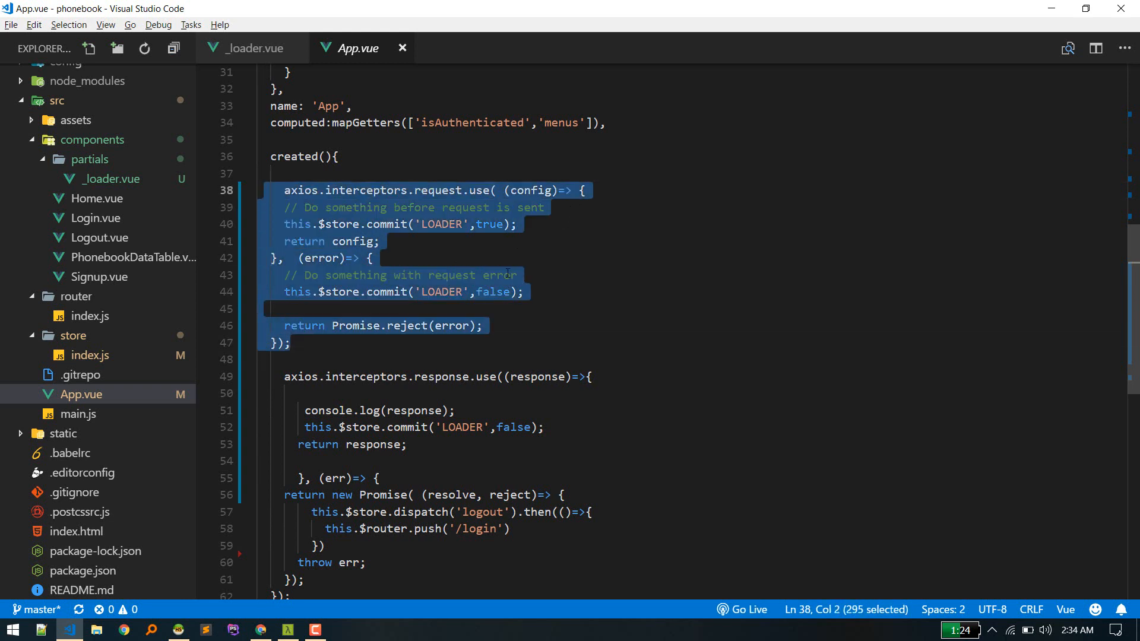
{"action": "left_click", "coordinate": [518, 274]}
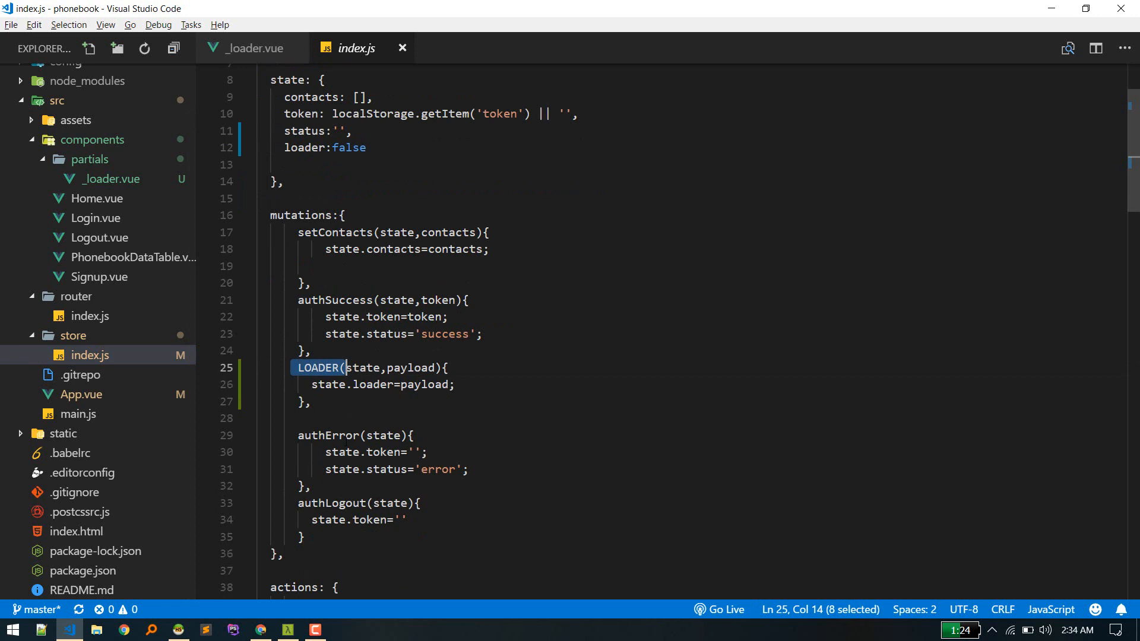
Compare with the LOADER mutation in store/index.js, then return to the phonebook app in Chrome
{"action": "left_click", "coordinate": [256, 47]}
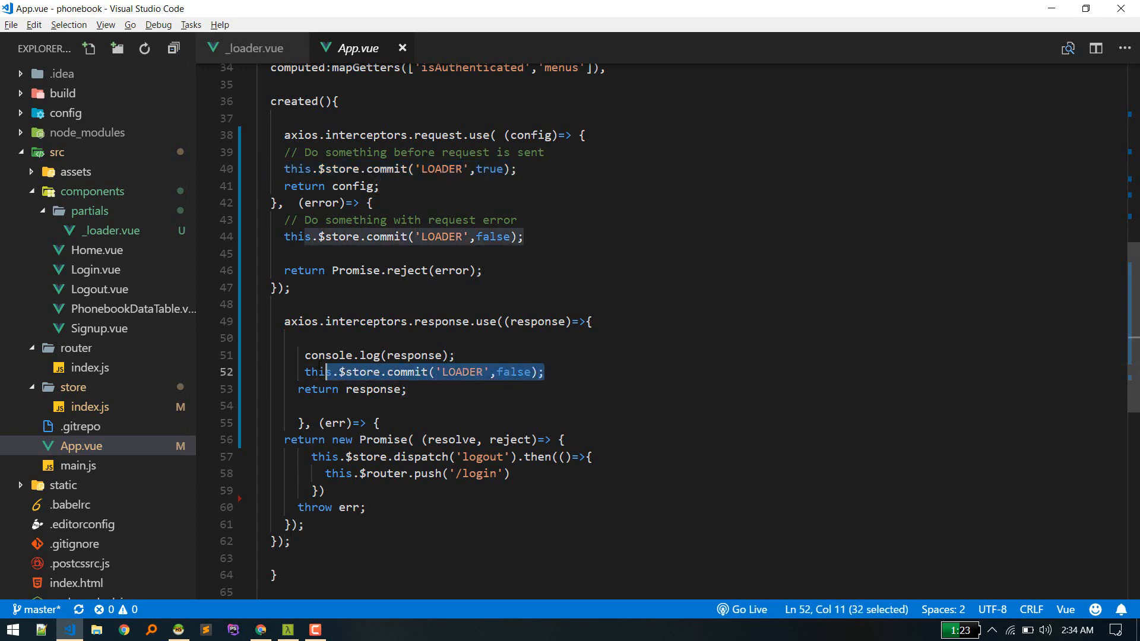
{"action": "left_click", "coordinate": [260, 629]}
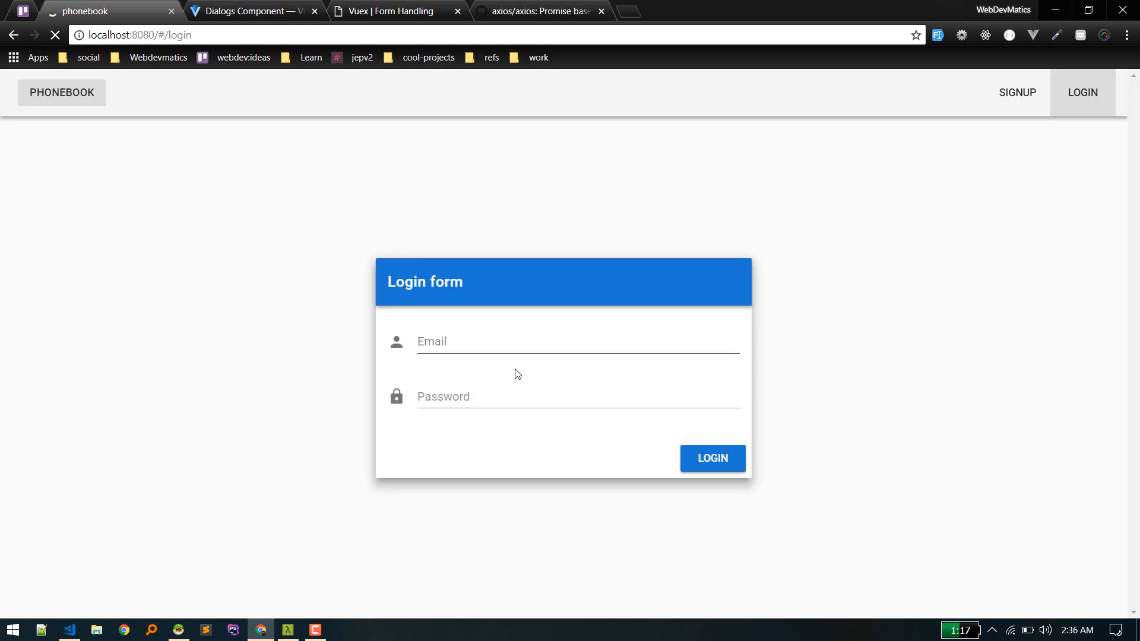
Log in with the filled credentials, see the stand-by loader, then reload the contacts list
{"action": "left_click", "coordinate": [711, 459]}
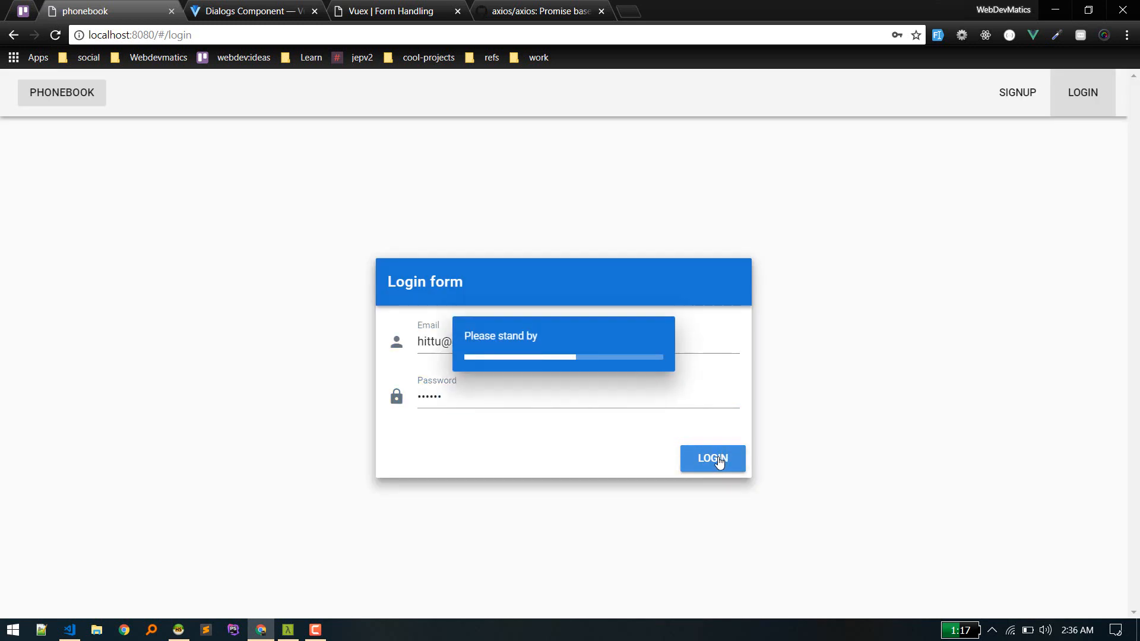
{"action": "left_click", "coordinate": [712, 459]}
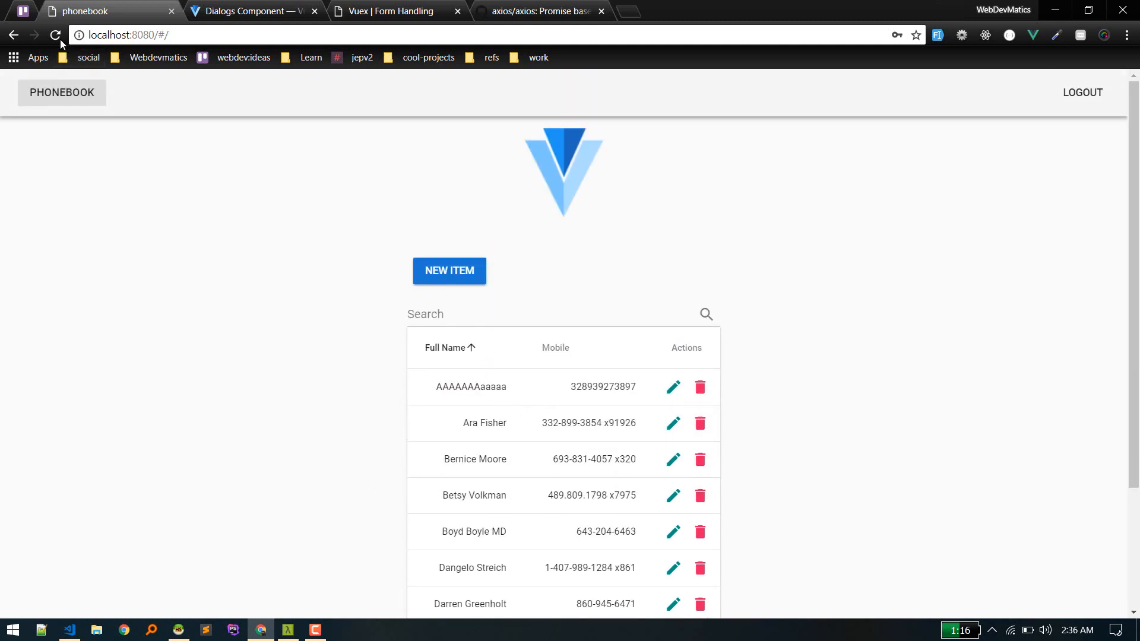
{"action": "left_click", "coordinate": [56, 34]}
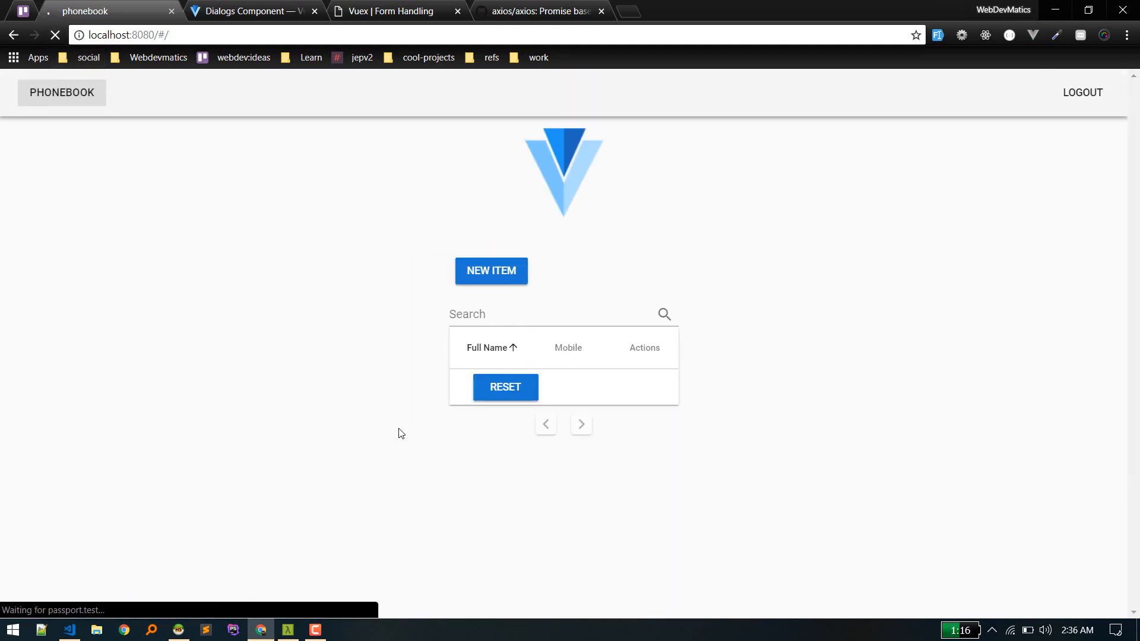